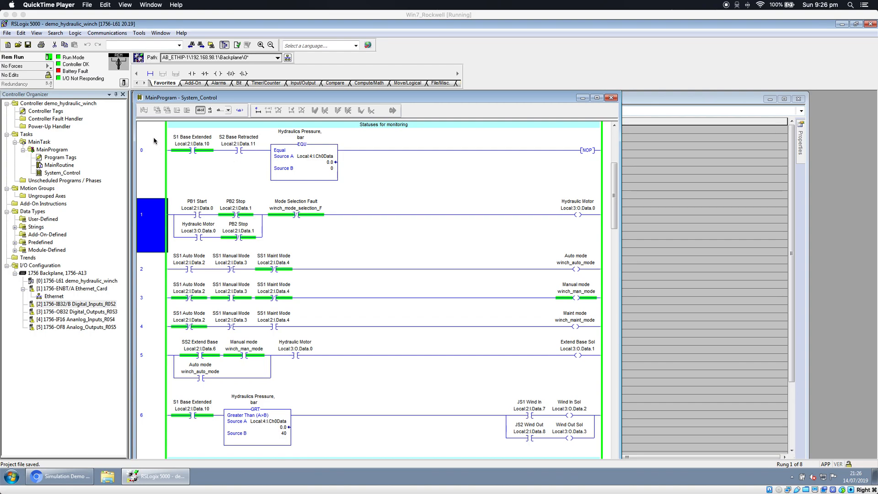
Review rungs 0–5, checking the PB2 Stop, SS1 Maint Mode and SS2 Extend Base contacts.
click(151, 150)
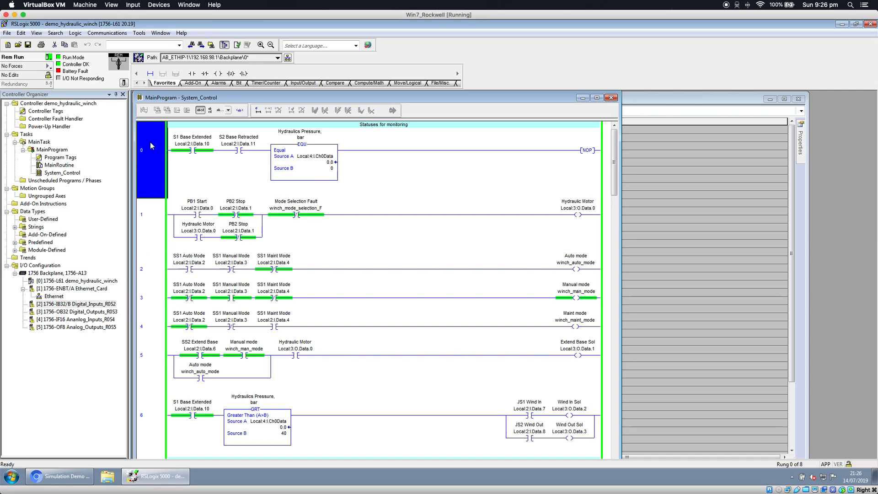
click(152, 219)
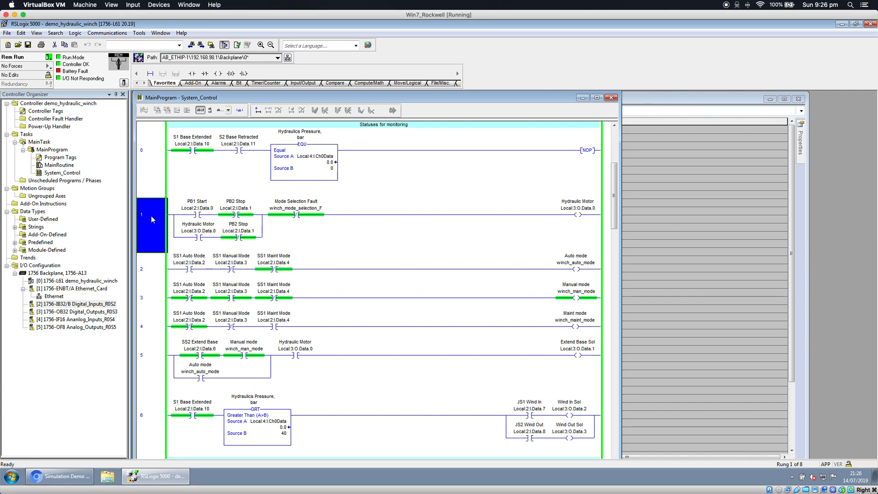
mouse_move(194, 212)
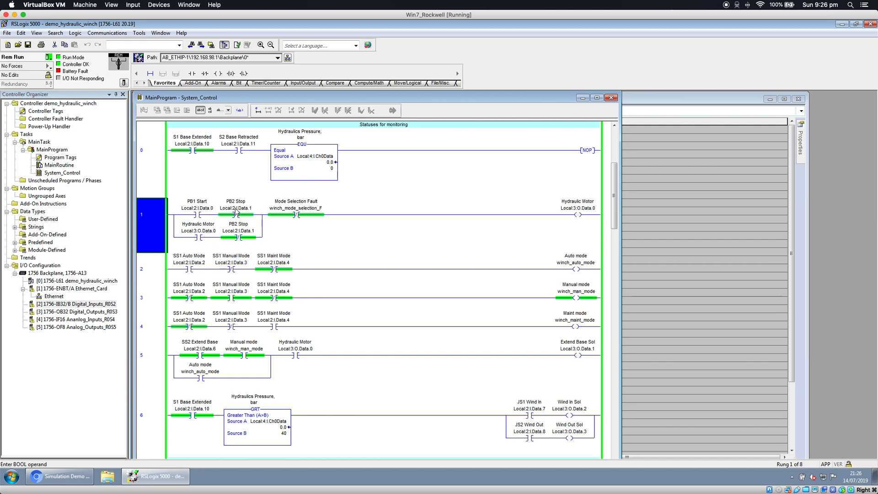
click(235, 208)
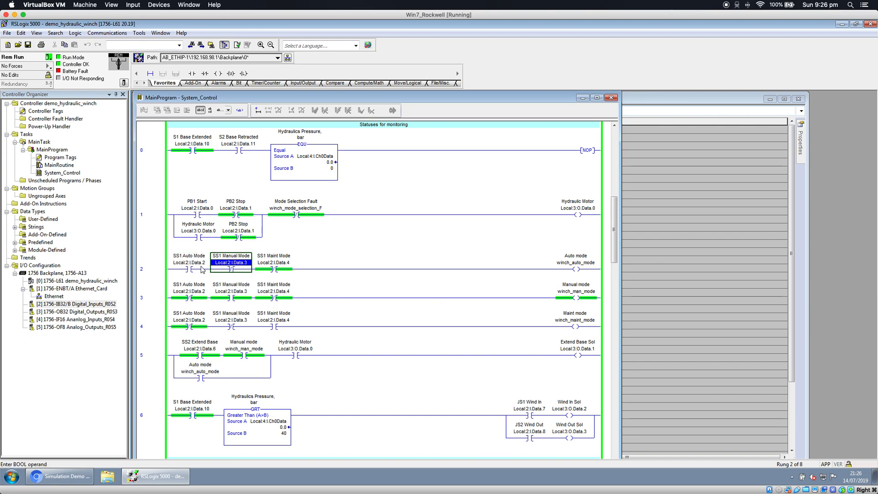
mouse_move(270, 267)
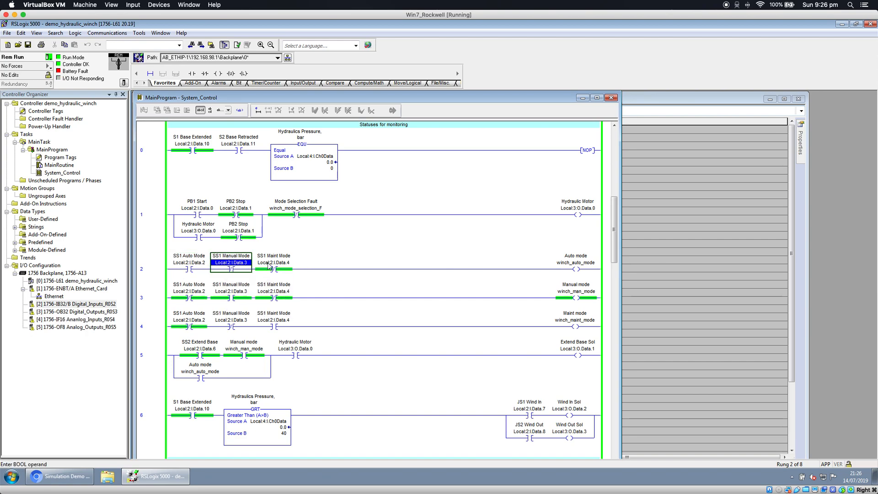
click(273, 263)
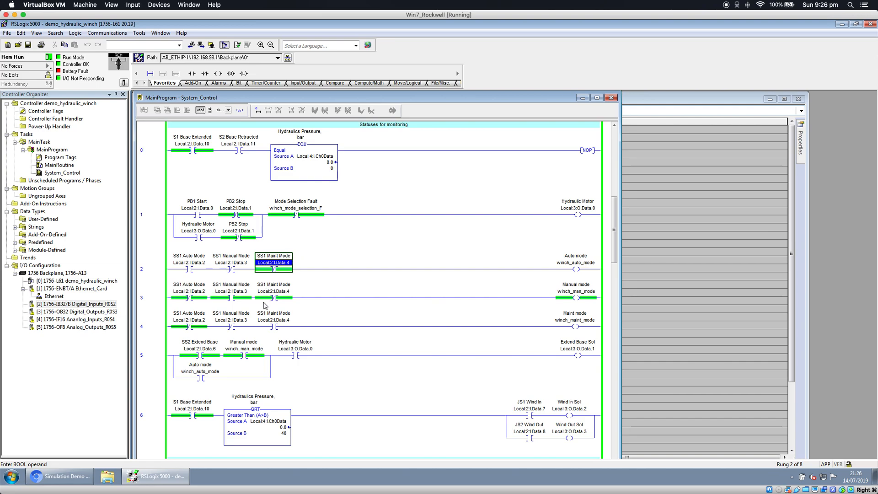
mouse_move(199, 354)
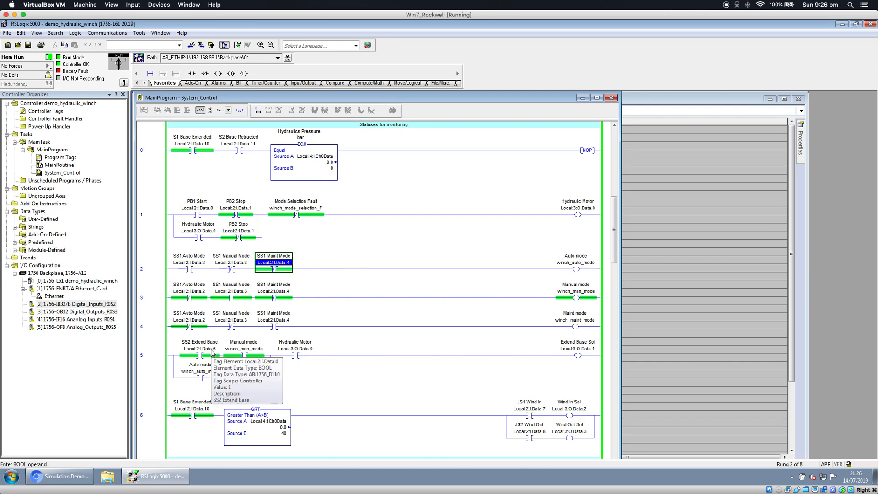
click(194, 348)
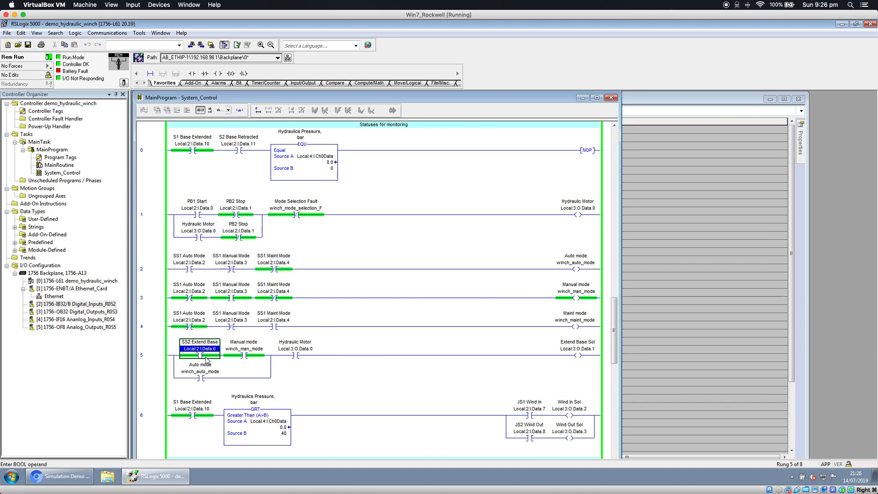
mouse_move(207, 359)
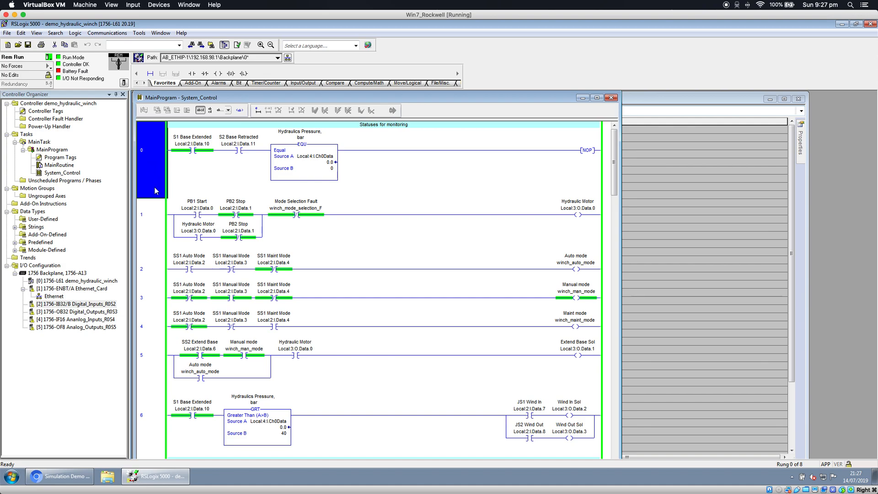
mouse_move(153, 188)
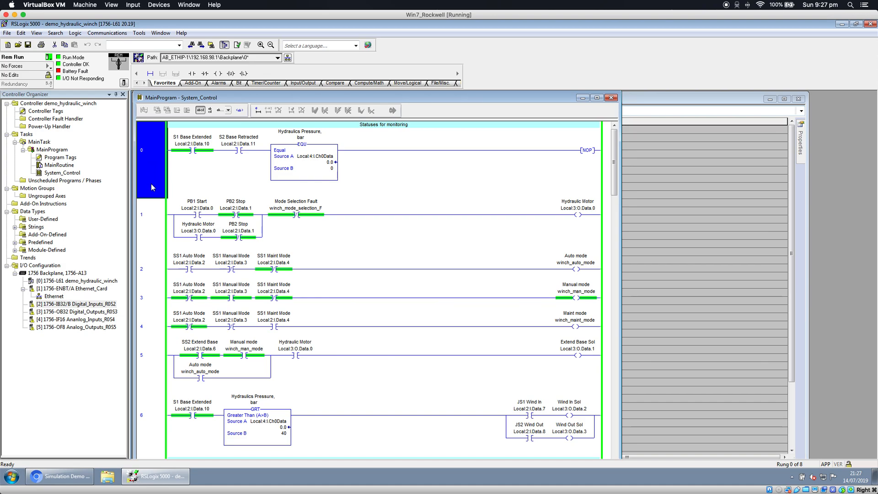
mouse_move(166, 256)
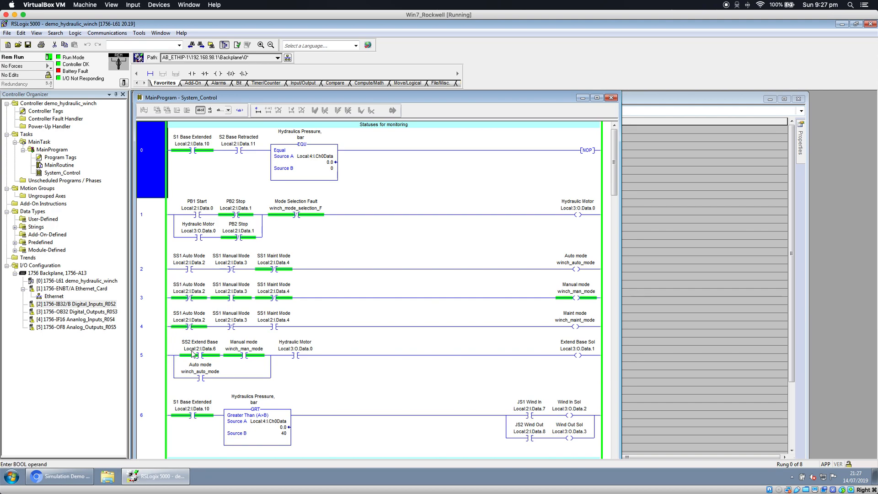
mouse_move(212, 364)
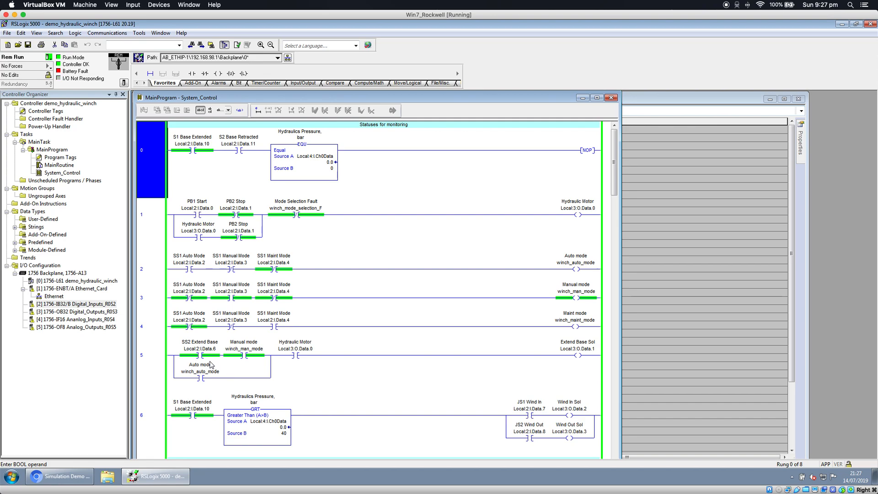
mouse_move(224, 207)
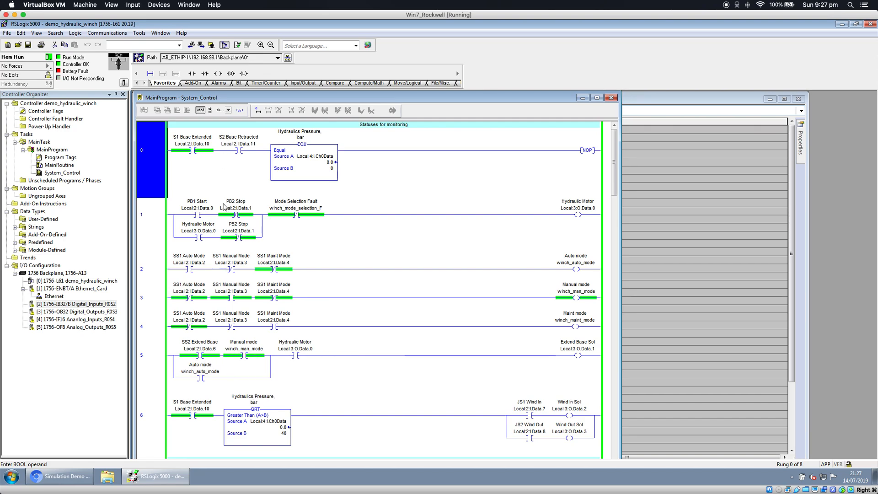
mouse_move(263, 309)
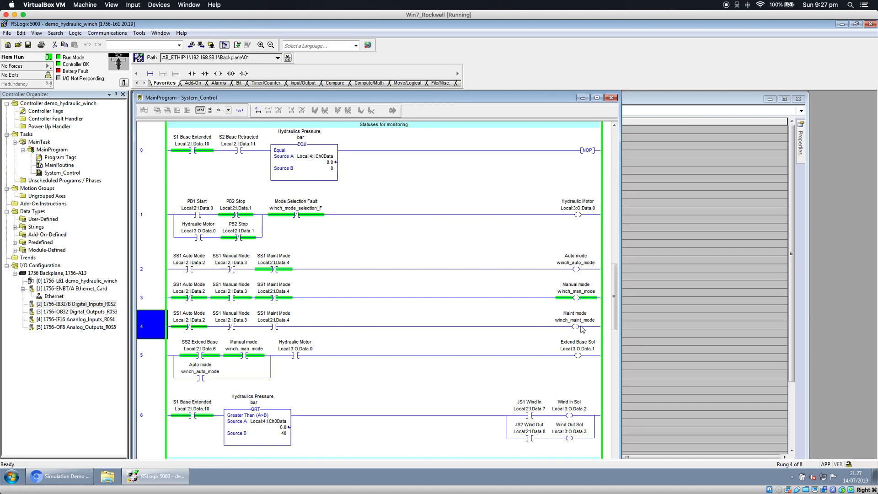
mouse_move(160, 331)
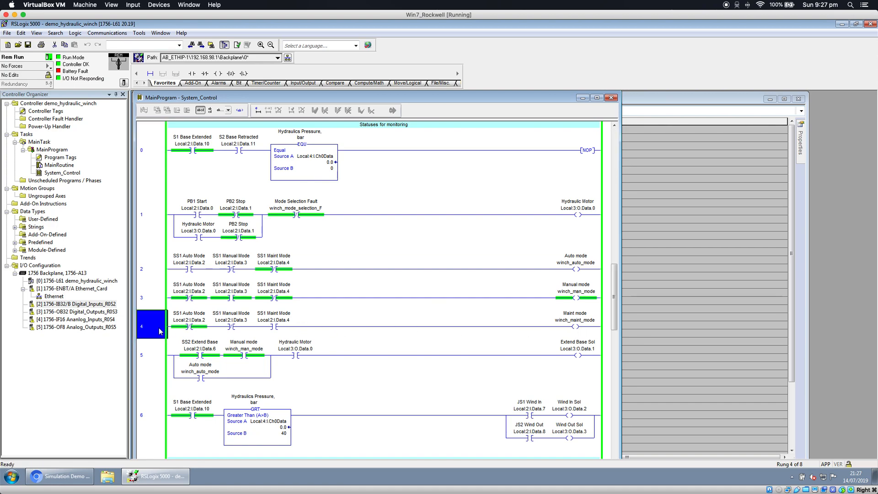
mouse_move(156, 328)
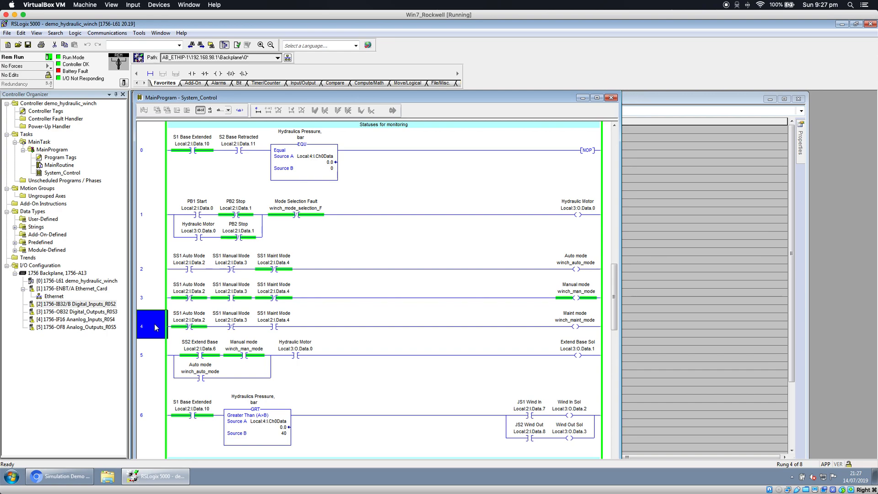
Inspect the S1 Base Extended and PB1 Start contacts alongside the simulation panel.
click(160, 151)
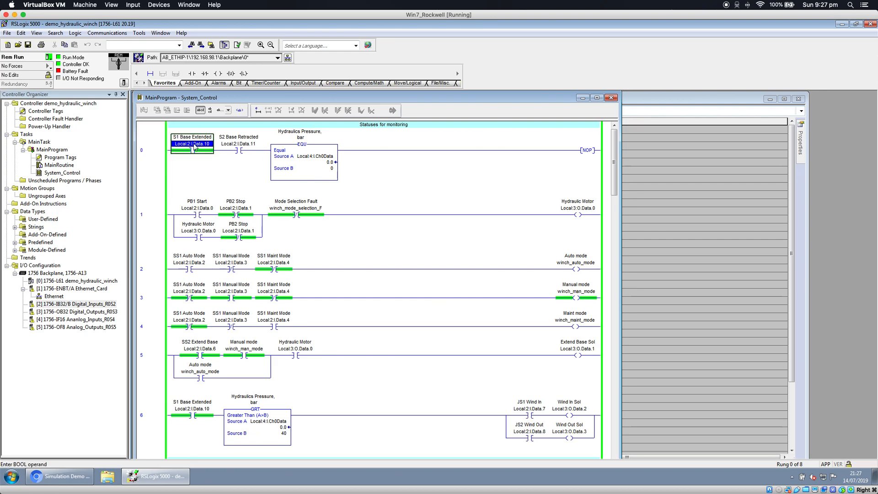
mouse_move(193, 153)
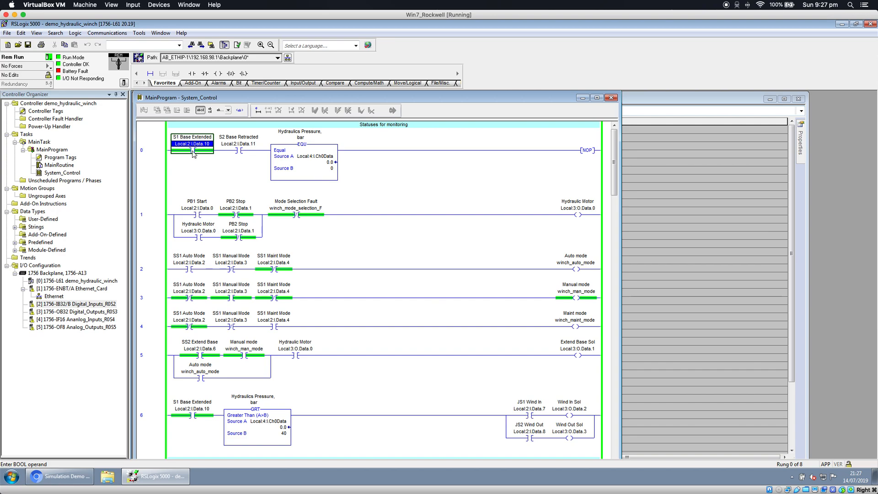
click(143, 151)
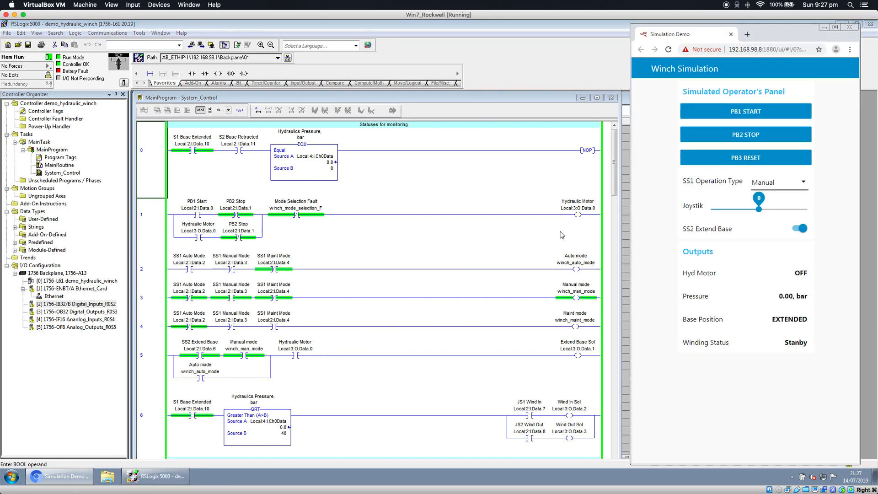
mouse_move(807, 409)
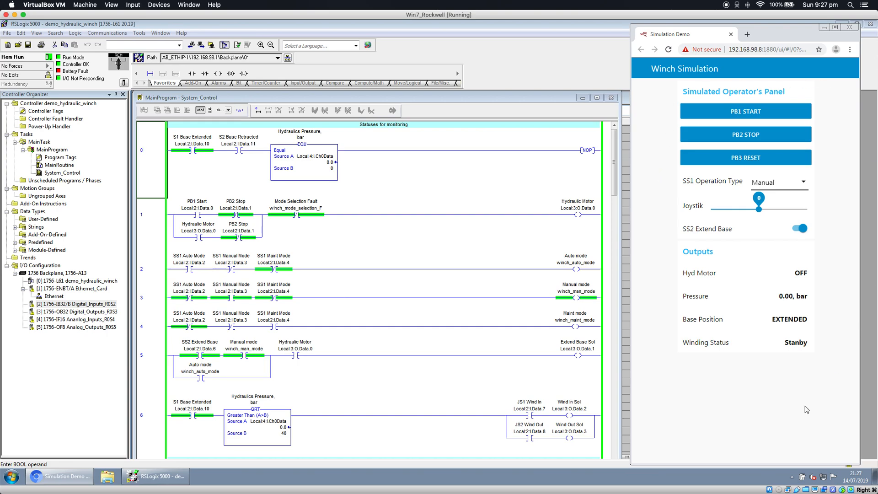
mouse_move(697, 231)
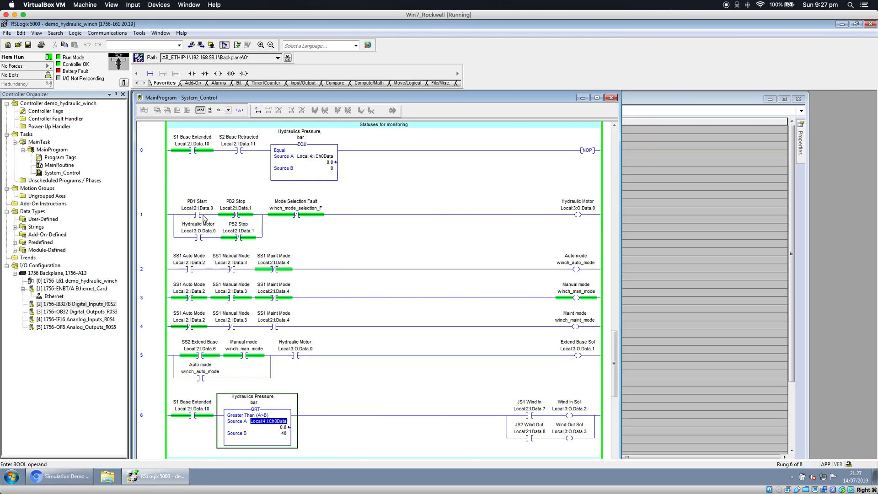
click(196, 215)
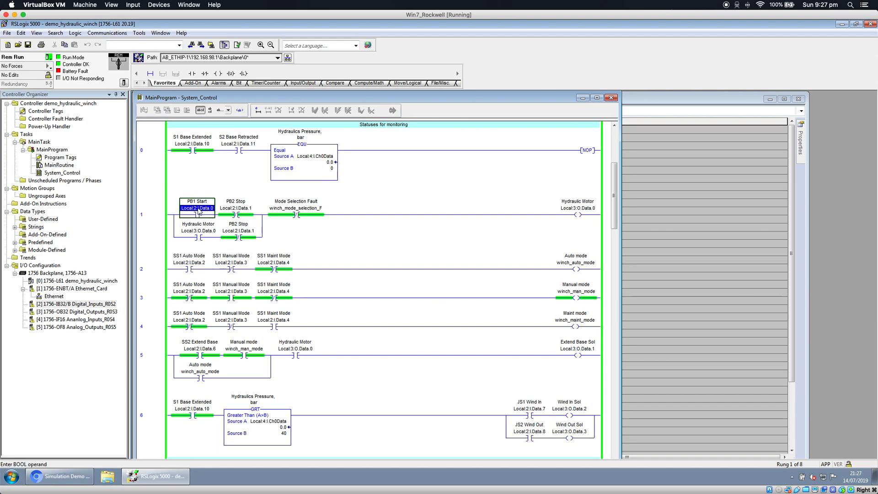
mouse_move(197, 213)
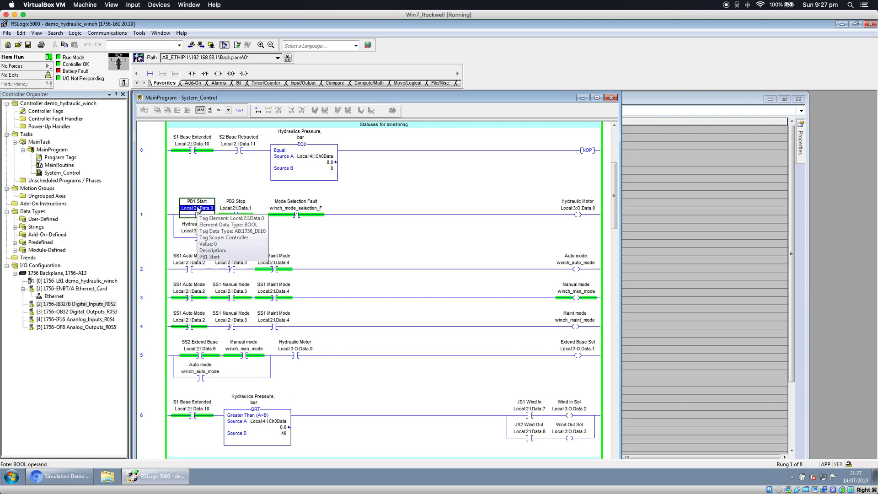
mouse_move(75, 477)
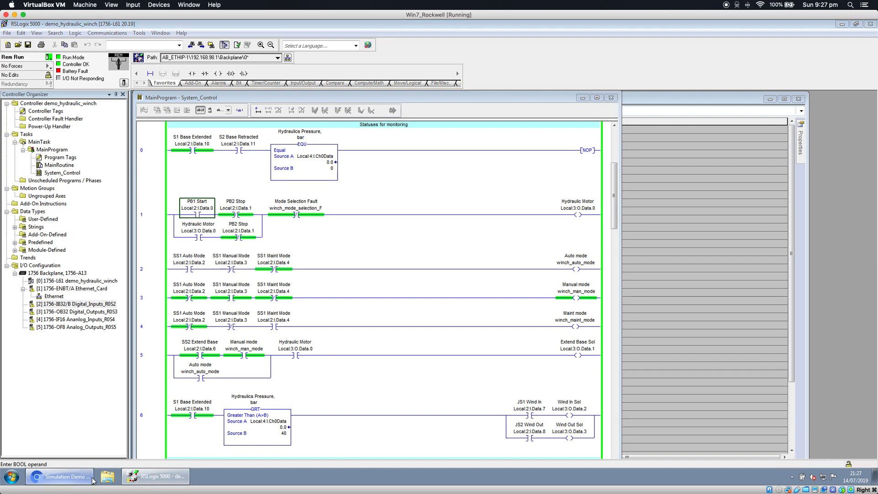
Press PB1 START on the Winch Simulation panel until pressure reads 50 bar, checking rung 6.
click(63, 477)
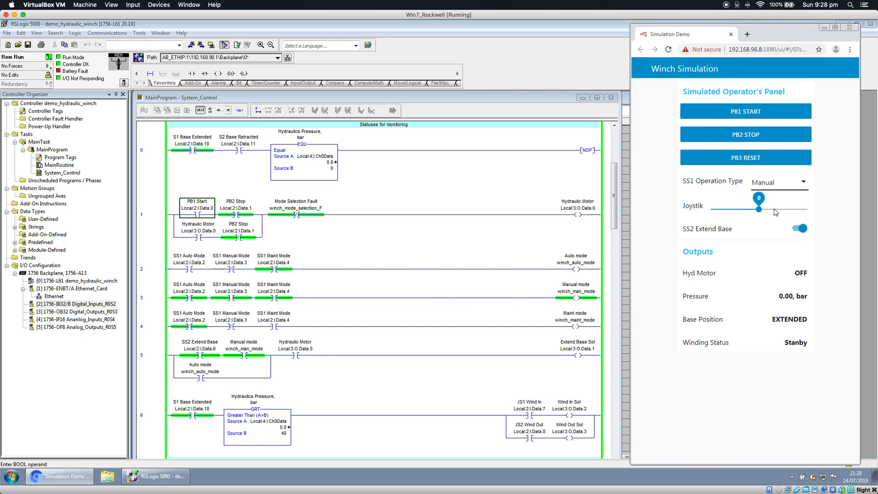
click(745, 111)
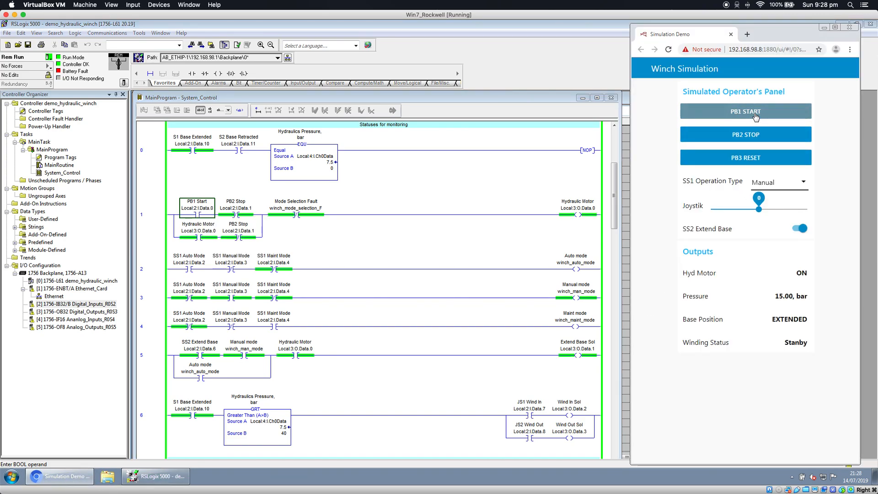
click(746, 112)
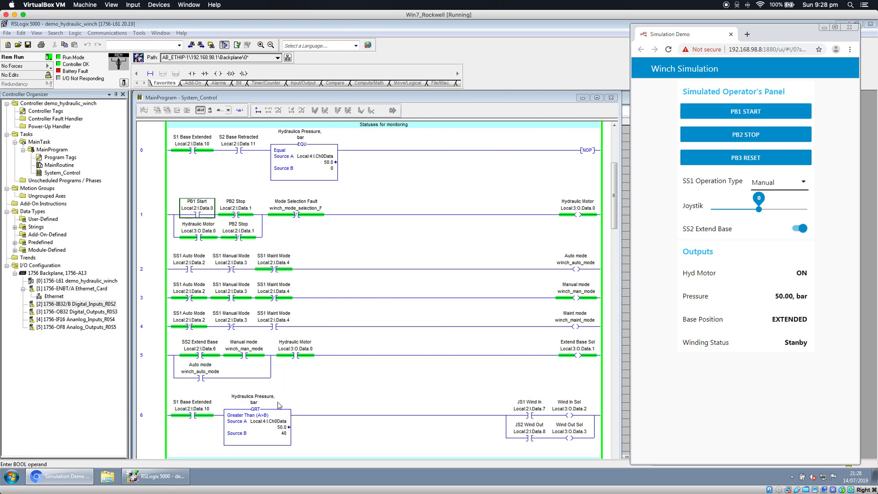
click(282, 433)
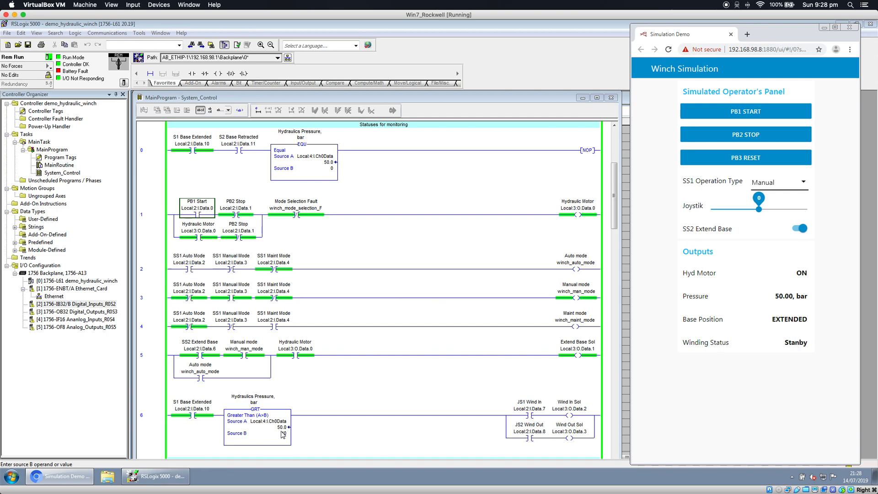
click(745, 134)
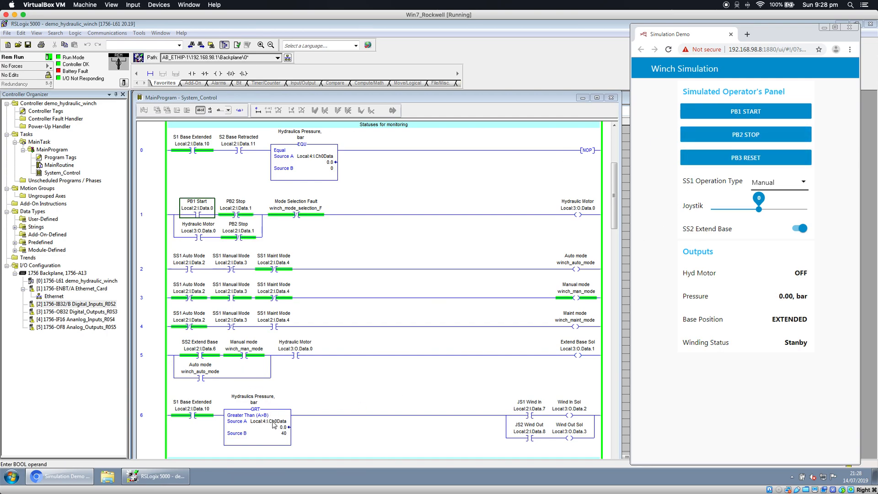
click(746, 112)
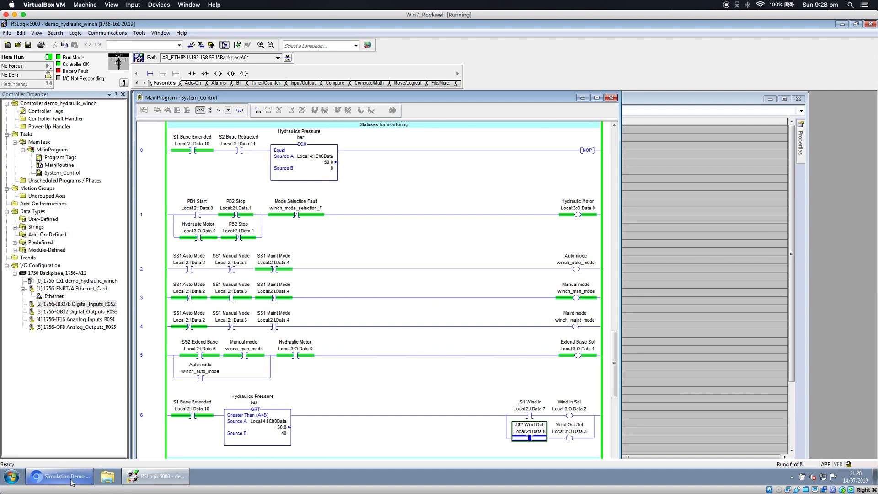
Jog the winch out with the joystick, then return it to neutral.
click(64, 489)
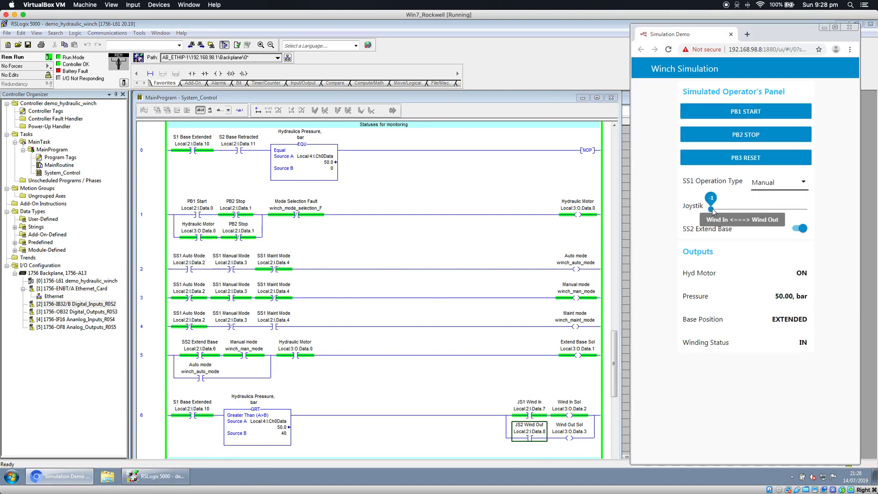
drag(711, 210, 801, 210)
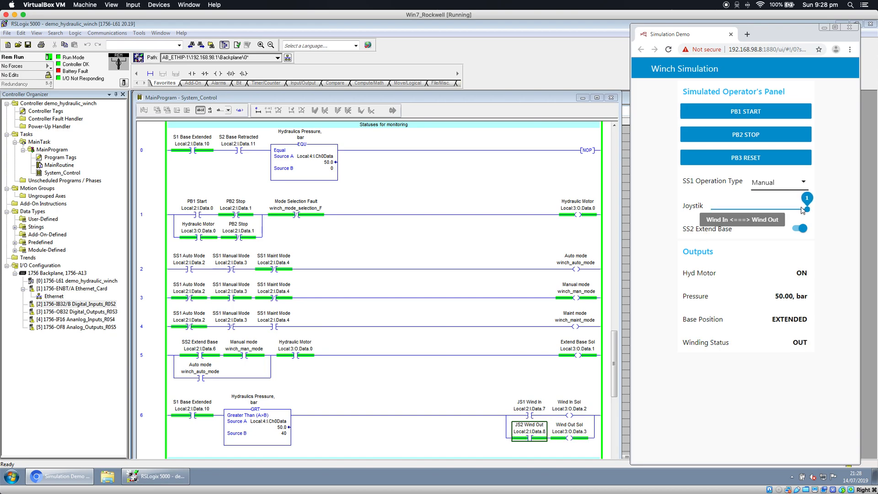
drag(802, 209, 759, 209)
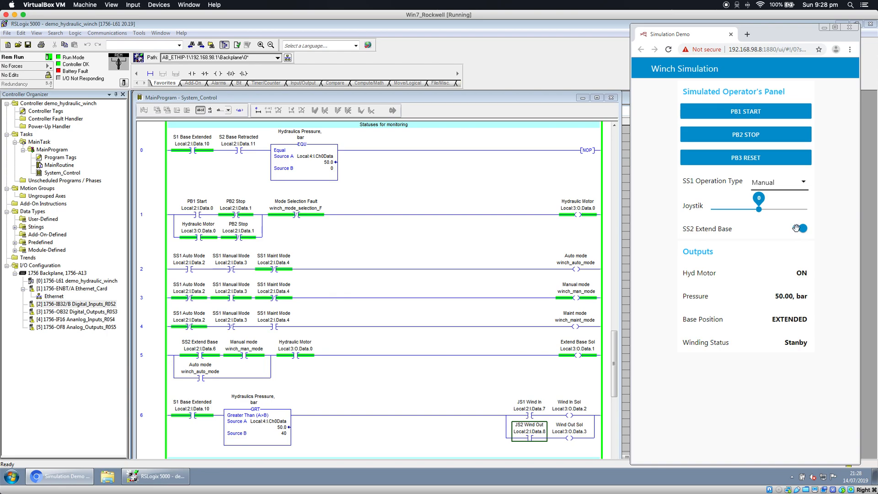
Toggle SS2 Extend Base off to park the base, then confirm the joystick no longer winds.
click(800, 228)
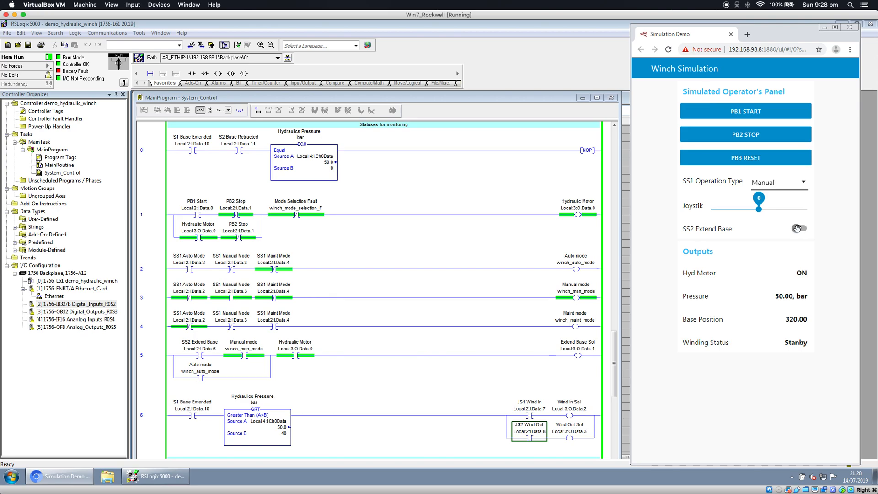
click(799, 228)
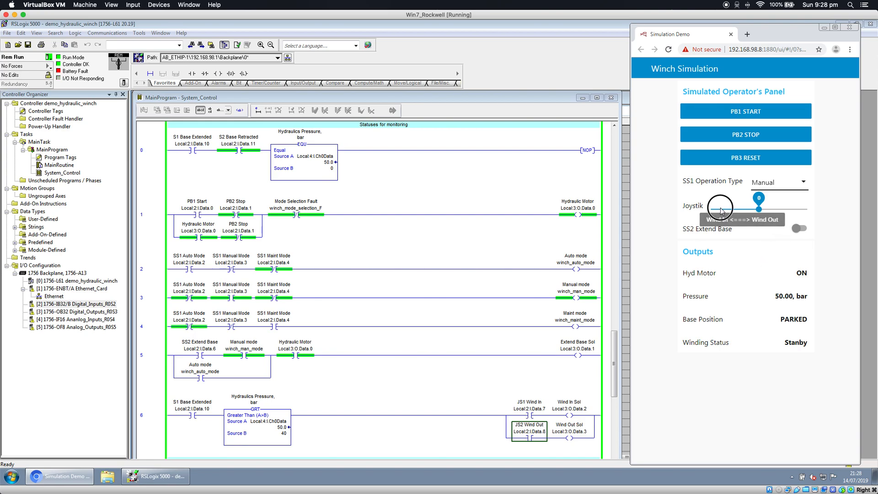
drag(719, 206, 697, 200)
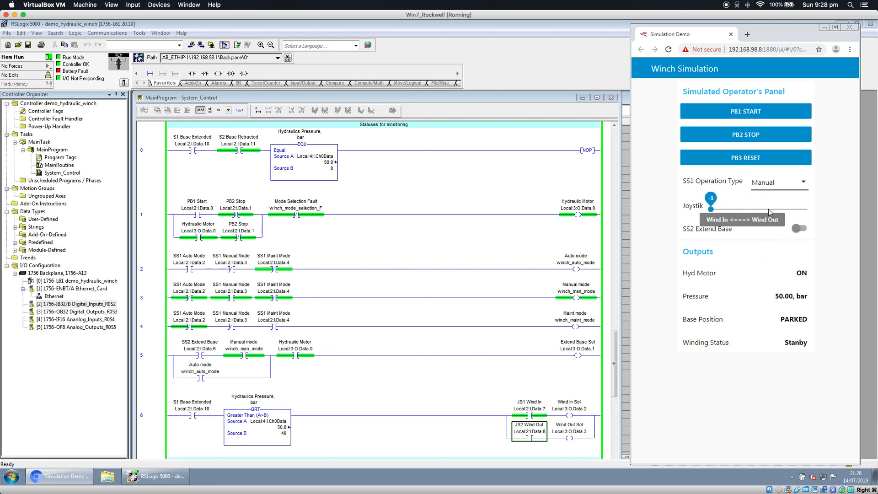
drag(712, 211, 806, 212)
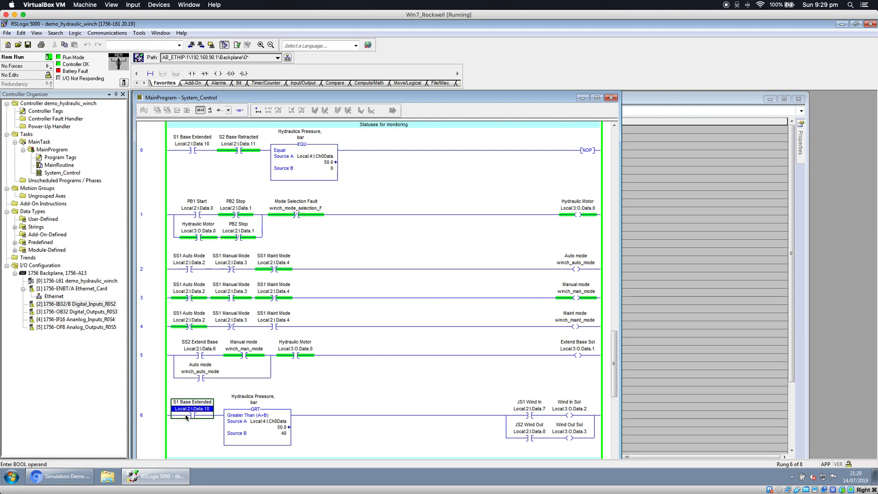
mouse_move(192, 409)
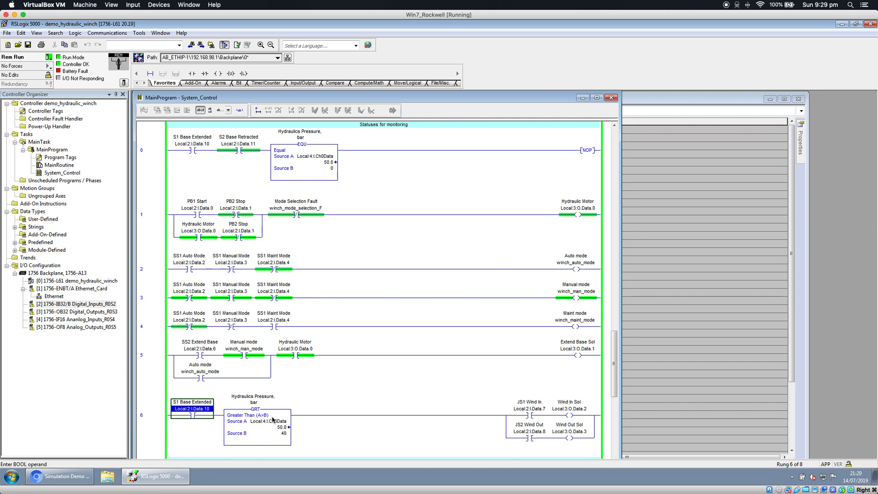
mouse_move(255, 428)
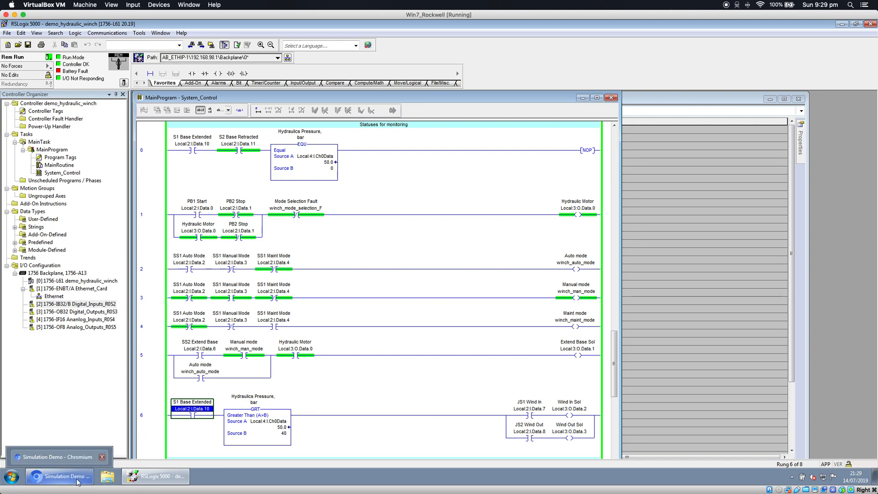
Press PB2 STOP to drop pressure to 0 bar, then jog the joystick twice without winding.
click(60, 487)
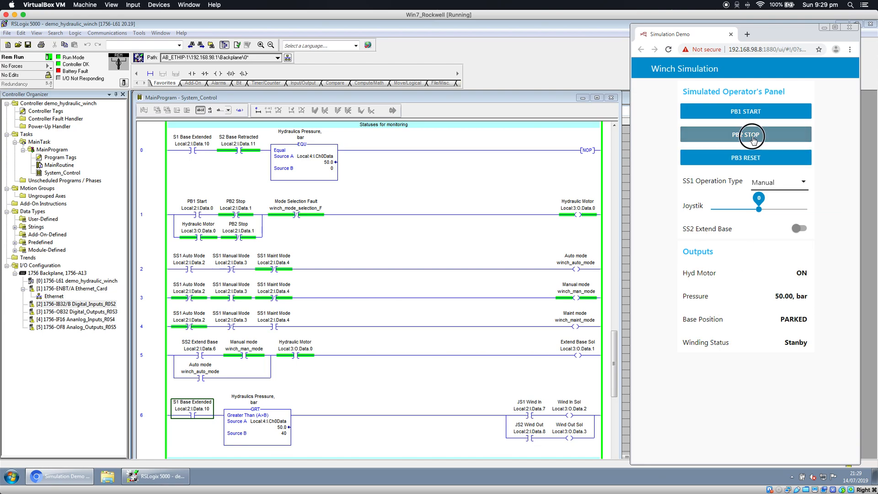
click(752, 134)
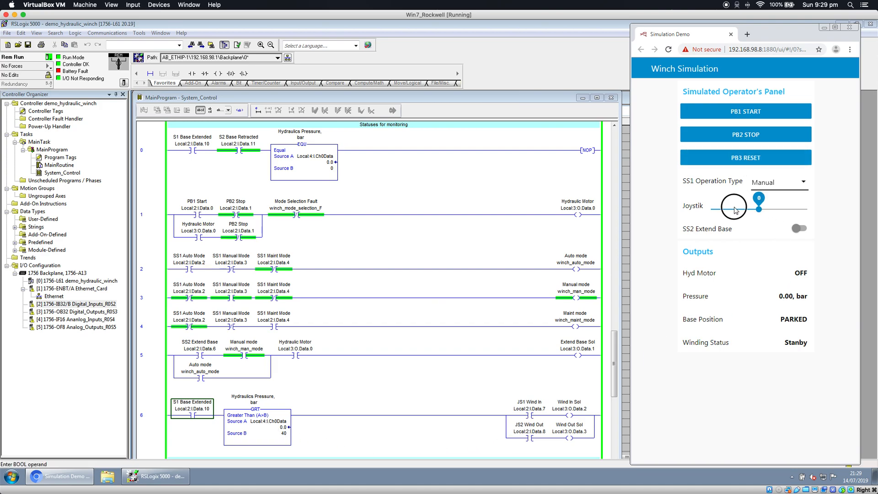
drag(732, 207, 801, 206)
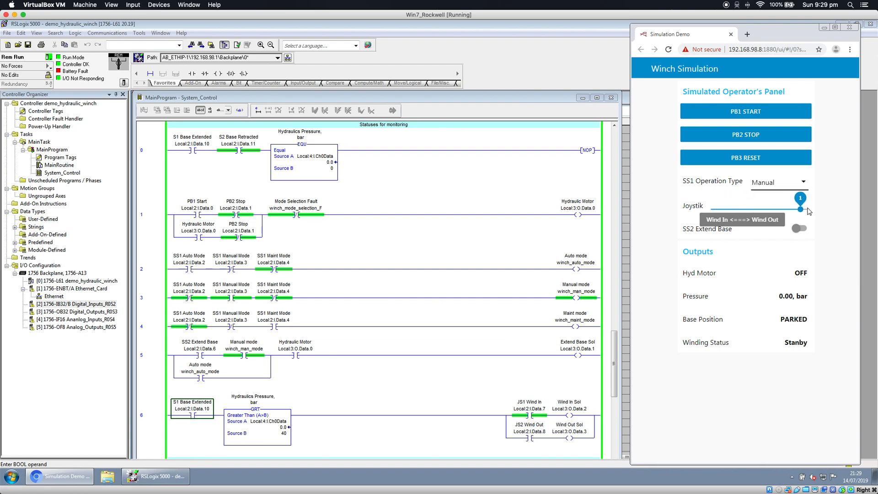
drag(801, 208, 758, 208)
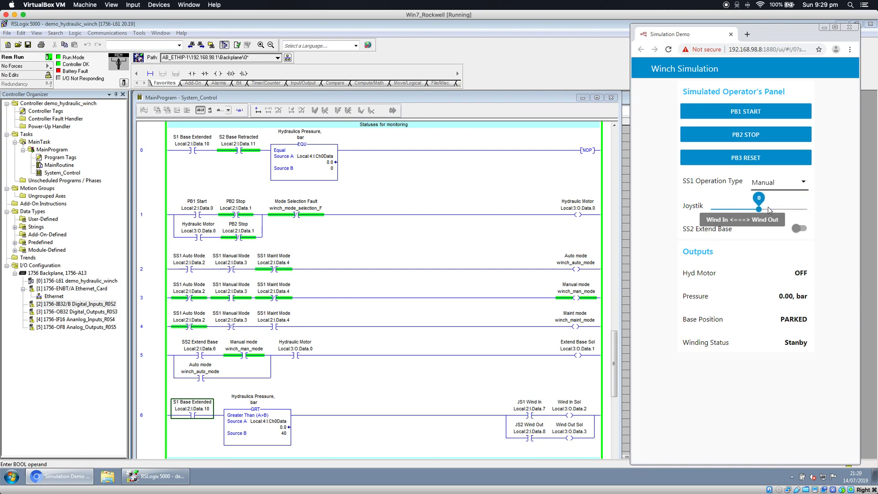
drag(759, 209, 806, 209)
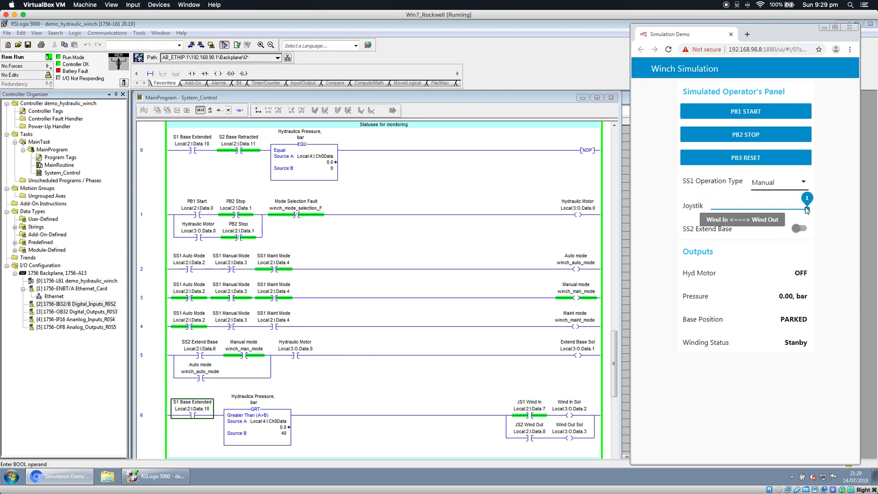
drag(806, 209, 759, 208)
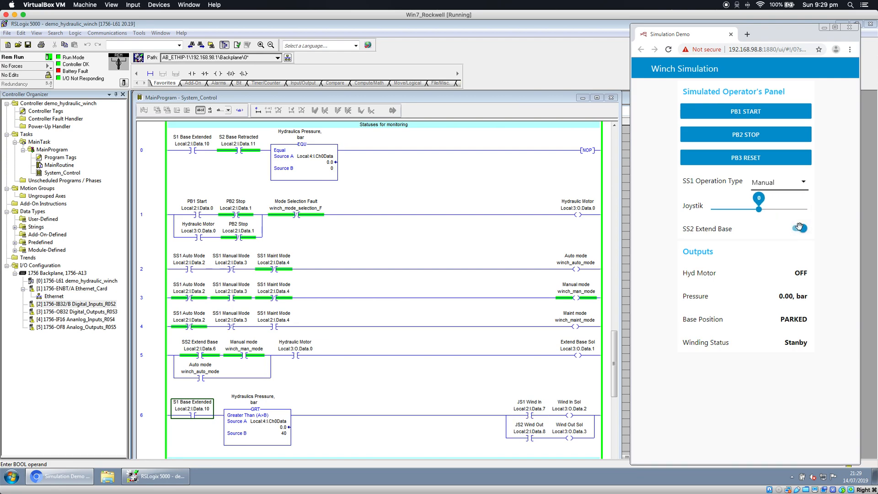
click(799, 228)
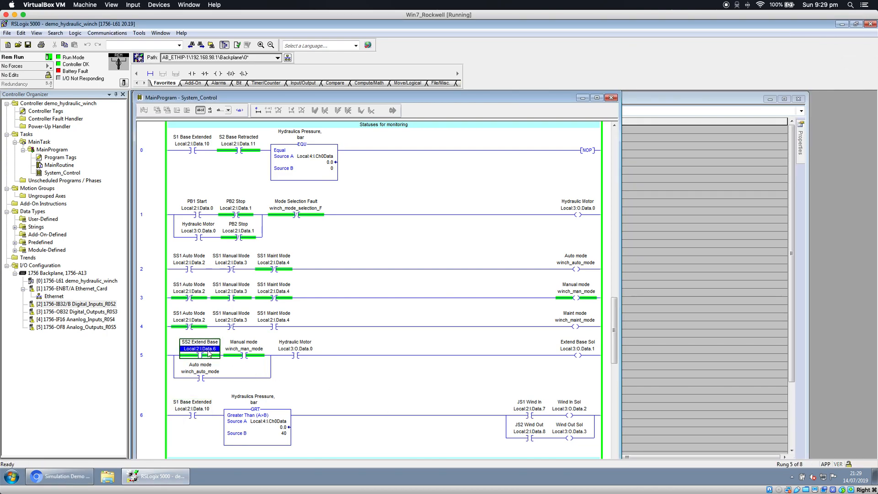
click(244, 348)
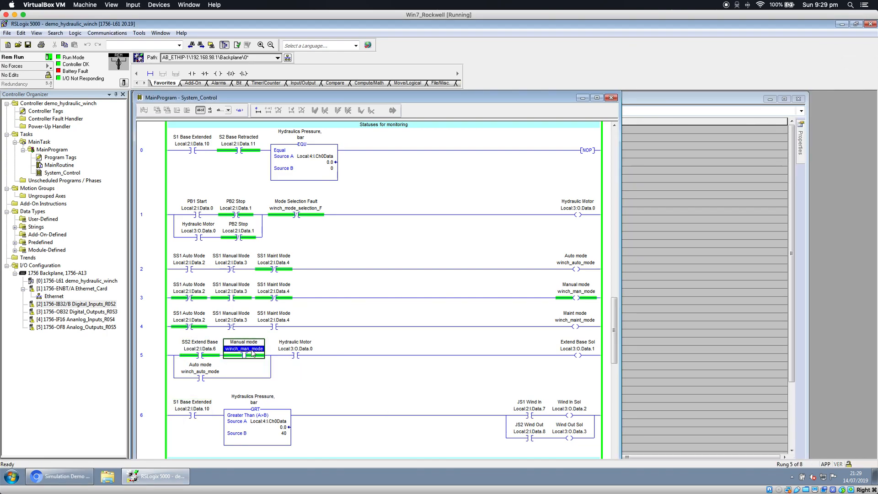
click(291, 353)
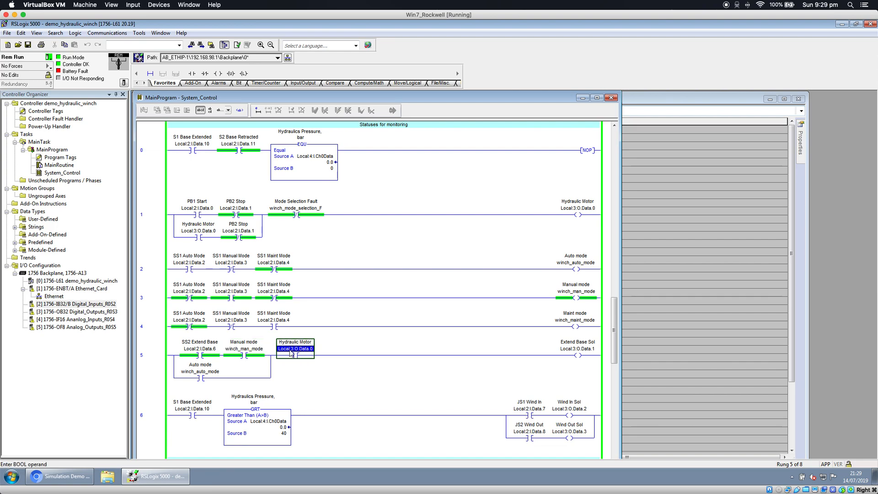
click(198, 354)
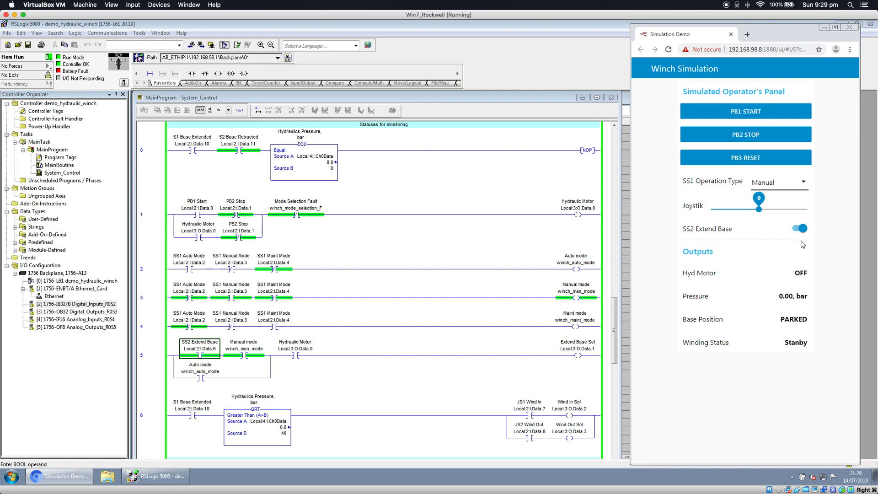
mouse_move(747, 235)
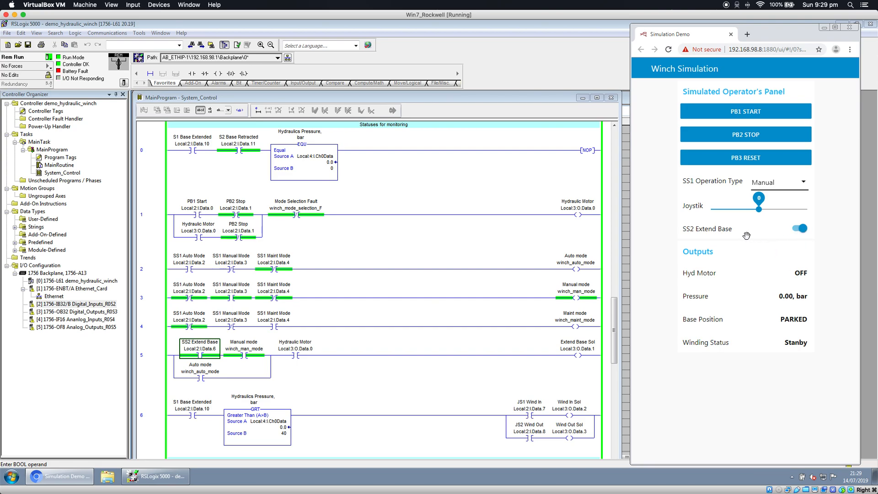
mouse_move(779, 232)
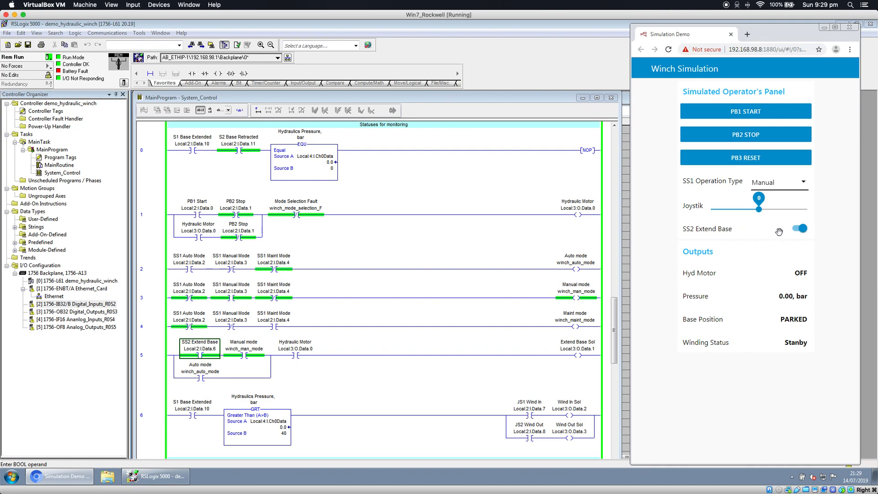
Start the motor and extend the base, then switch extend off and stop the motor at 300.
click(749, 111)
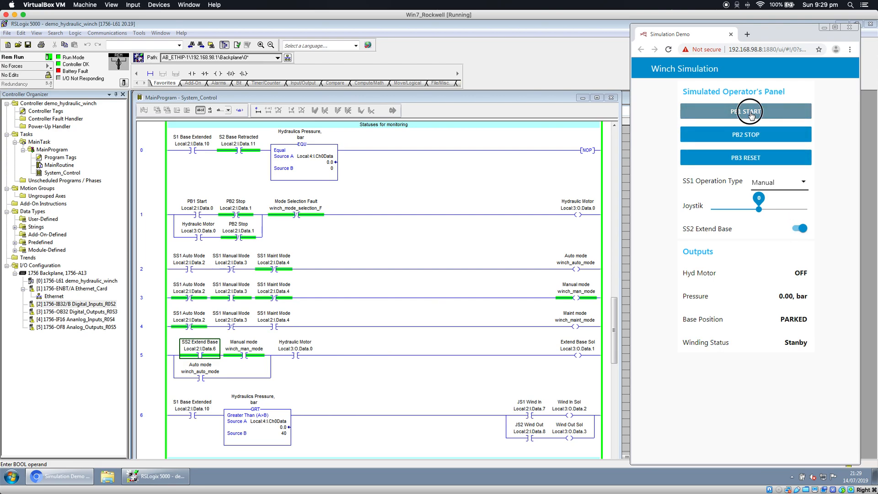
click(749, 111)
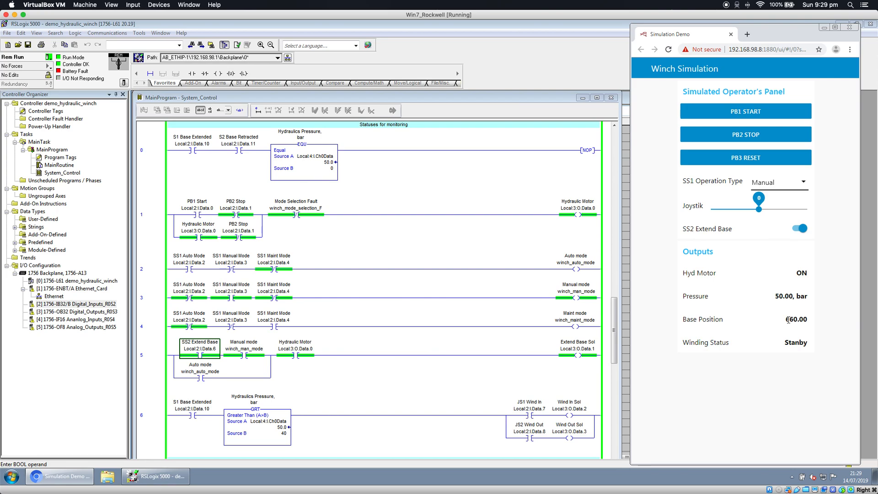
click(800, 228)
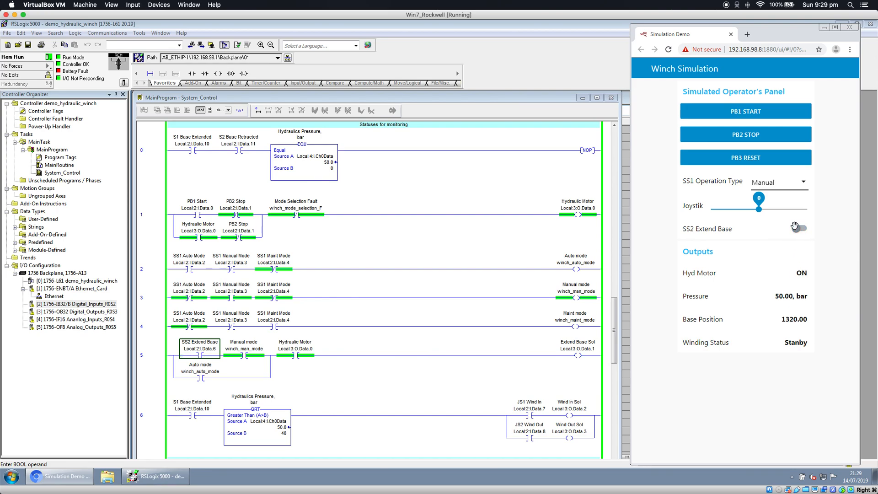
click(746, 157)
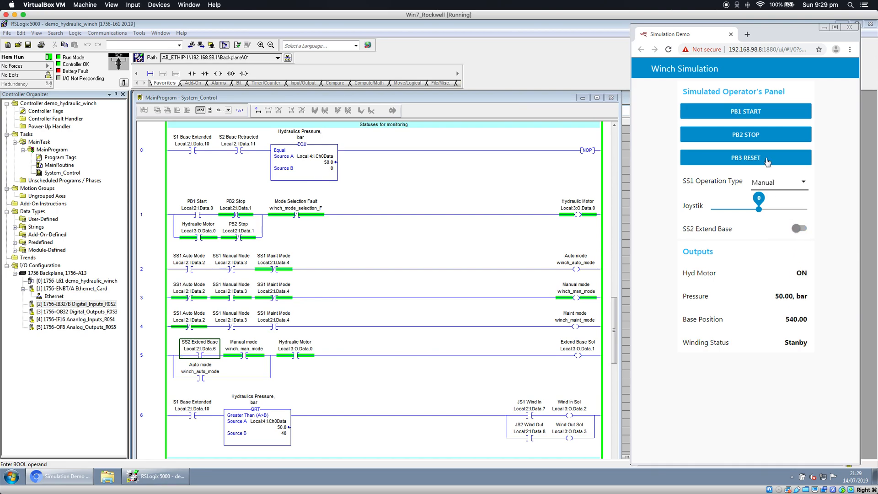
click(746, 134)
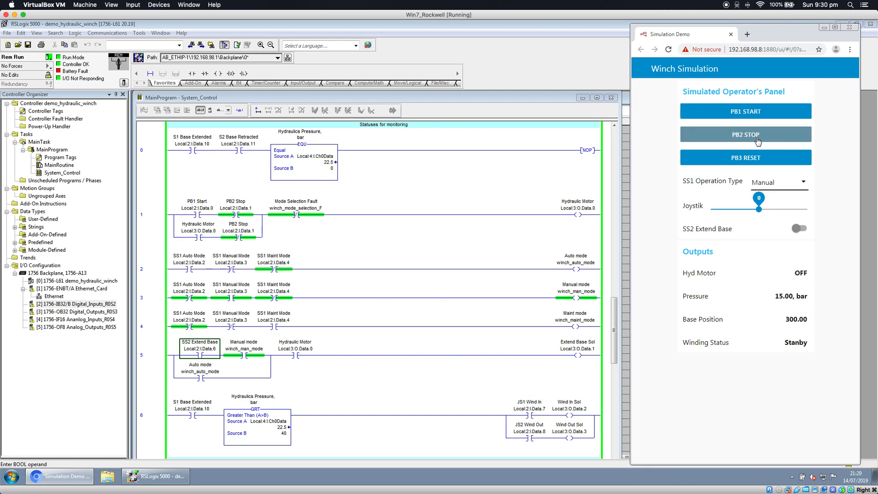
click(746, 134)
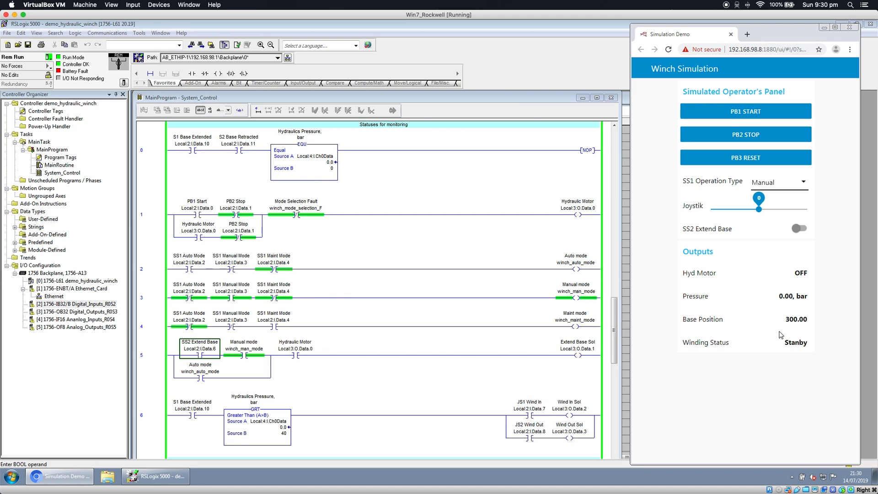
mouse_move(695, 323)
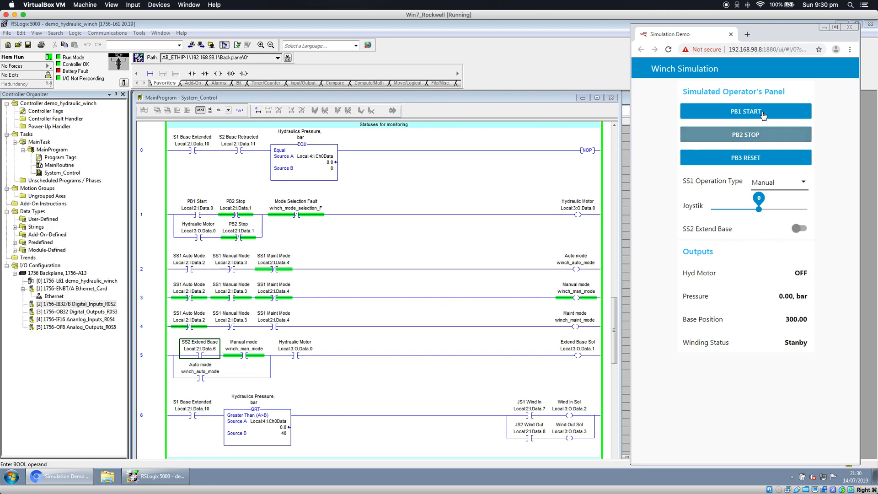
Press PB1 START for 50 bar, switch SS2 Extend Base on, and briefly jog the winch in.
click(746, 111)
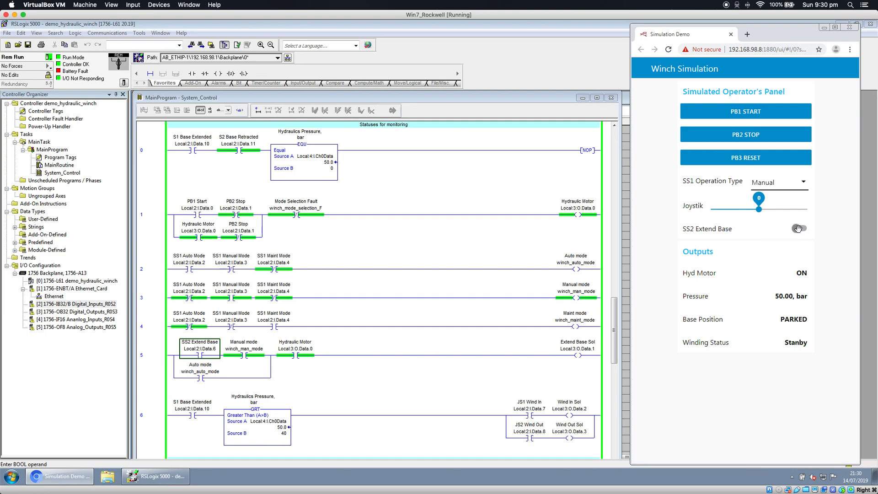
click(799, 228)
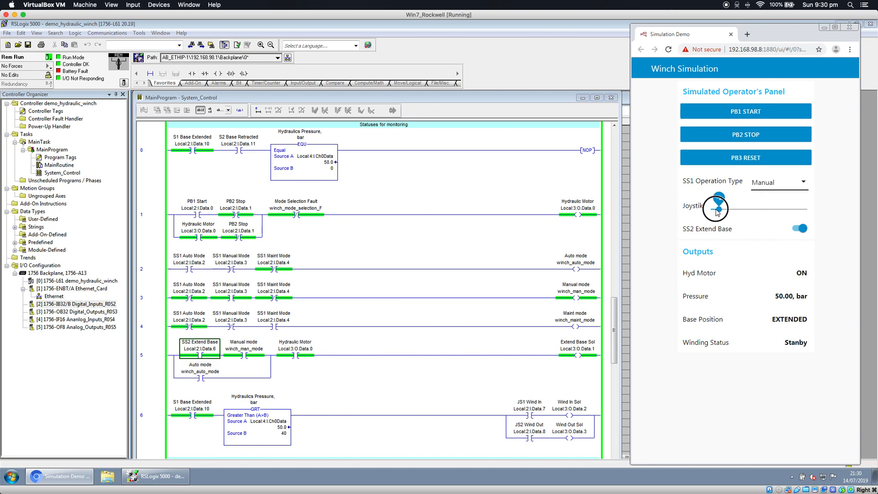
drag(716, 208, 750, 203)
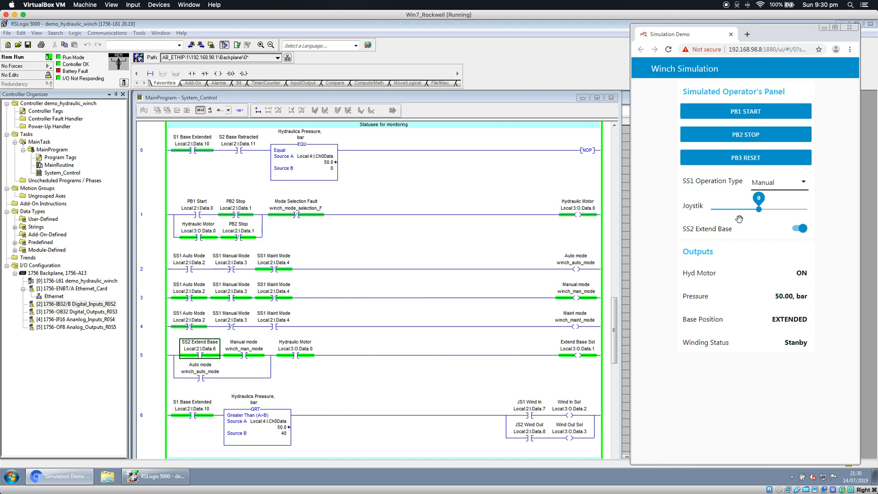
mouse_move(746, 360)
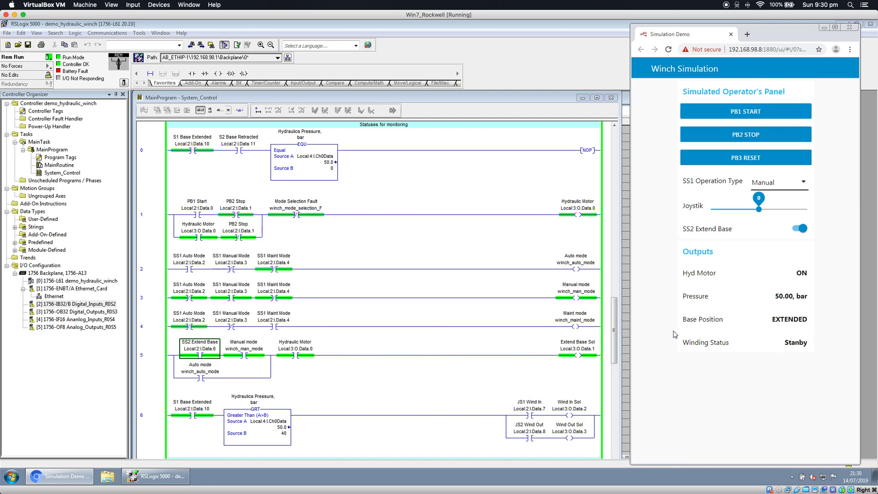
mouse_move(689, 329)
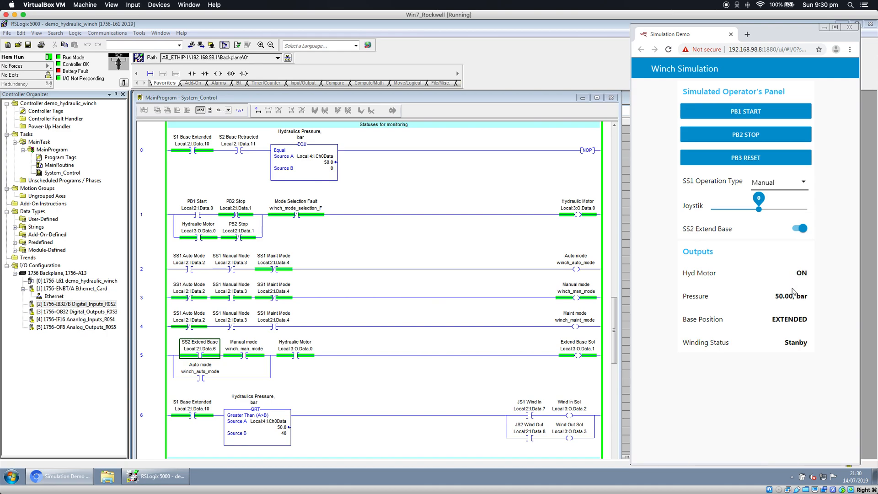
mouse_move(716, 231)
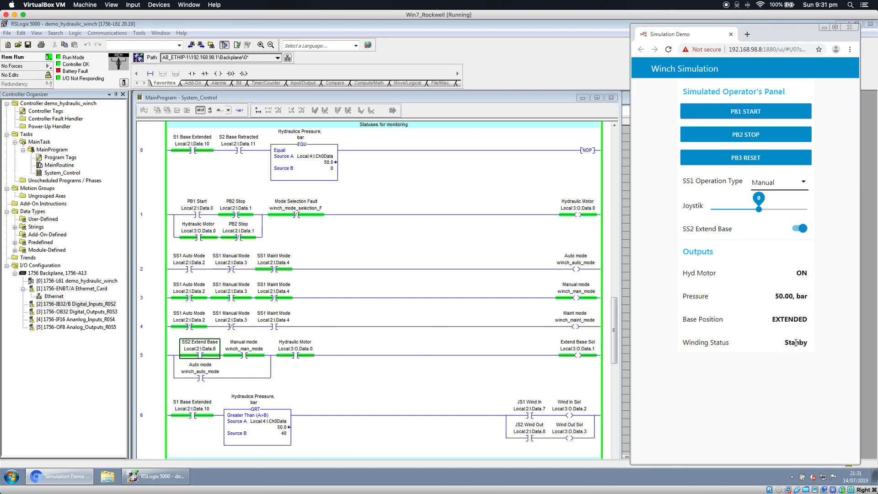
mouse_move(790, 342)
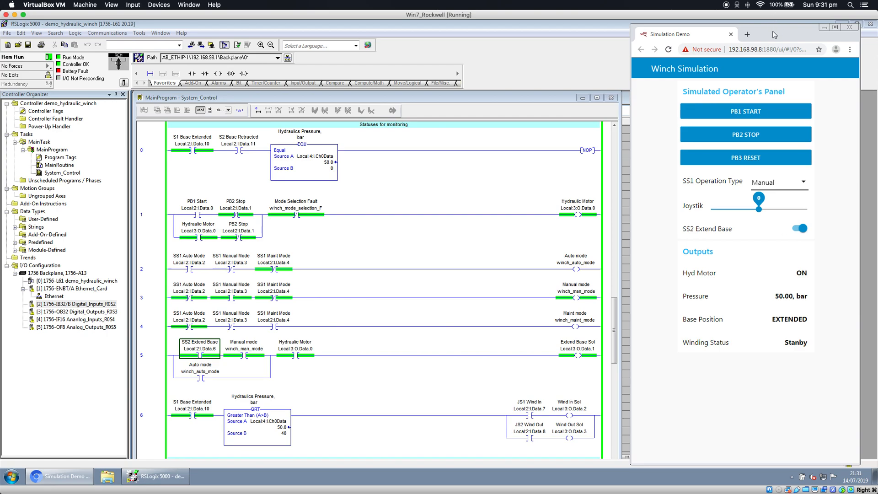
Switch to the Node-RED tab showing the Sim Operator flow.
click(841, 27)
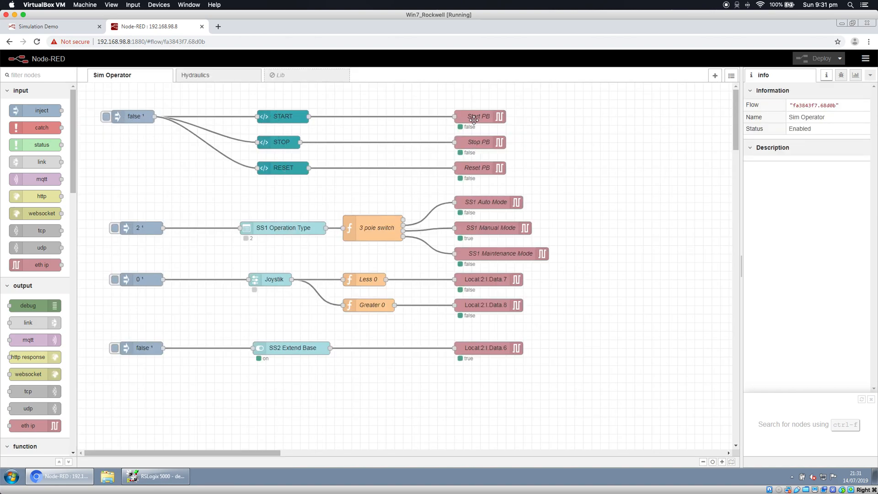
double_click(477, 116)
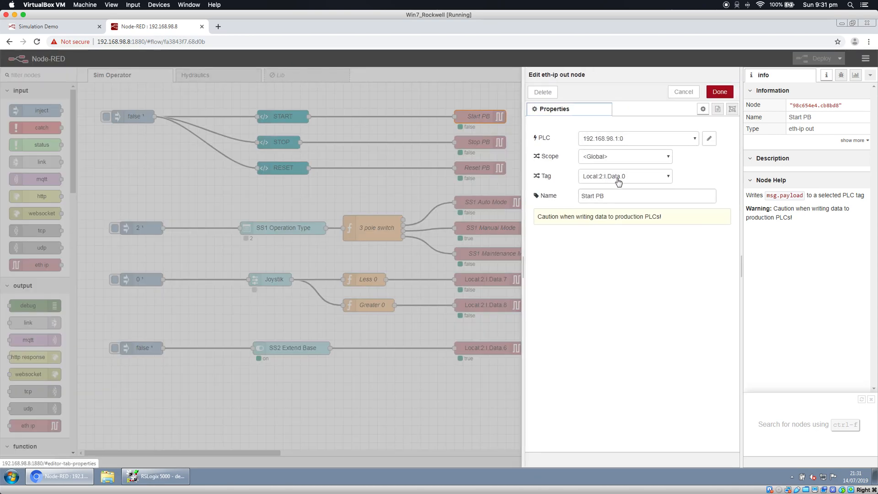
click(638, 138)
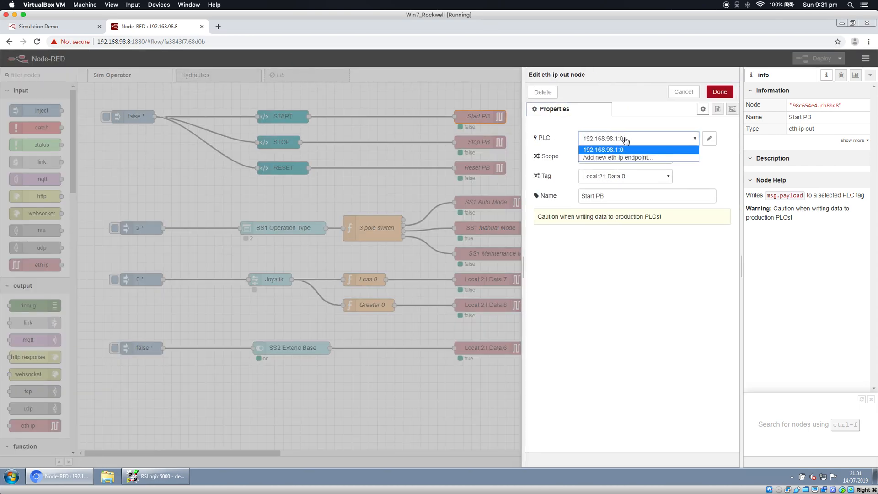
mouse_move(678, 94)
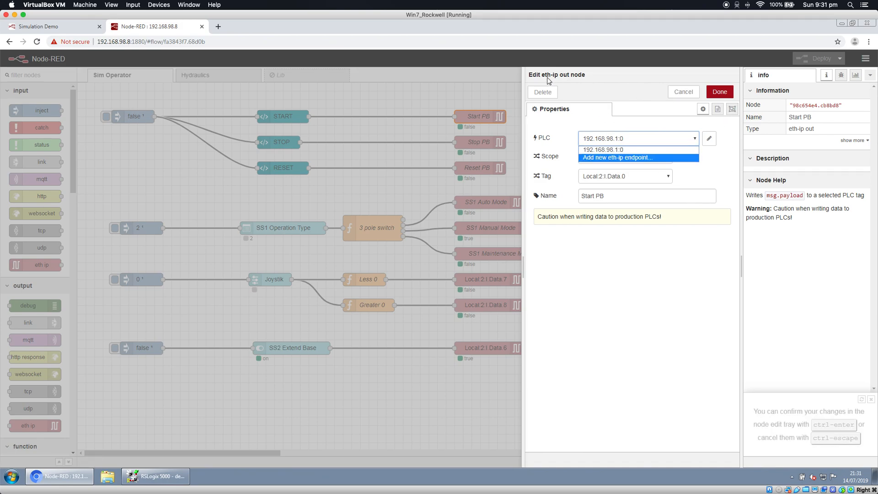
click(603, 149)
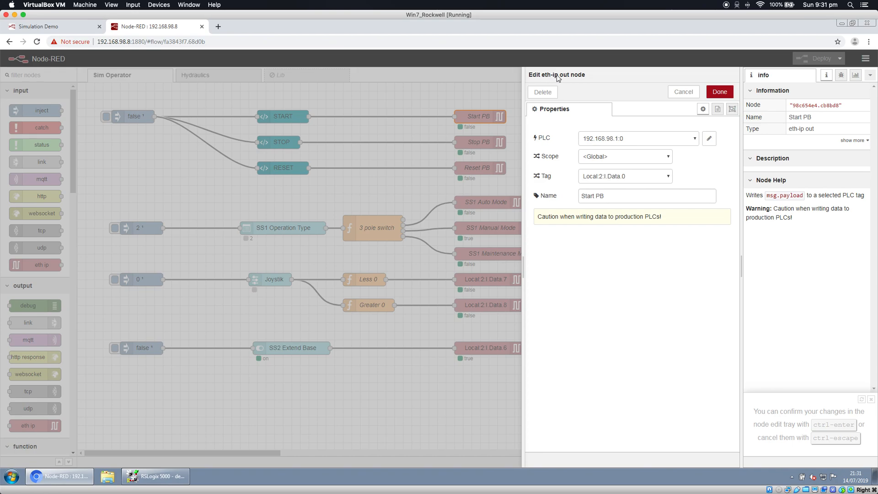
click(720, 92)
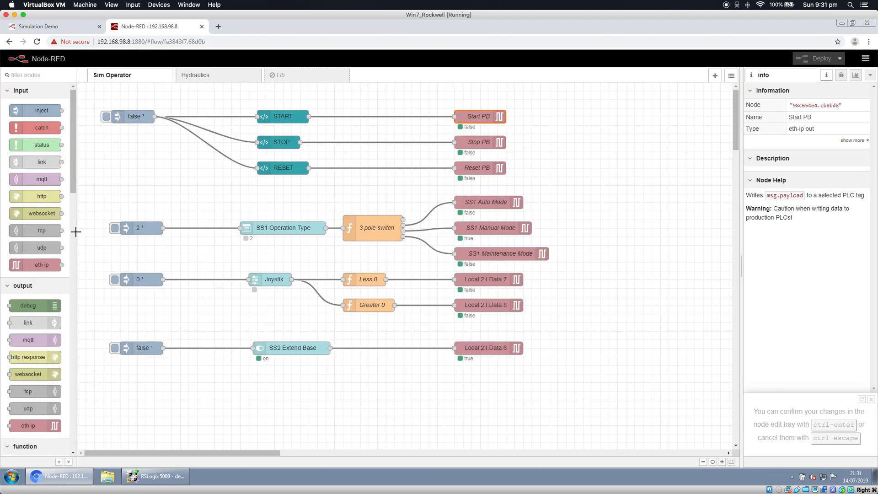
mouse_move(470, 101)
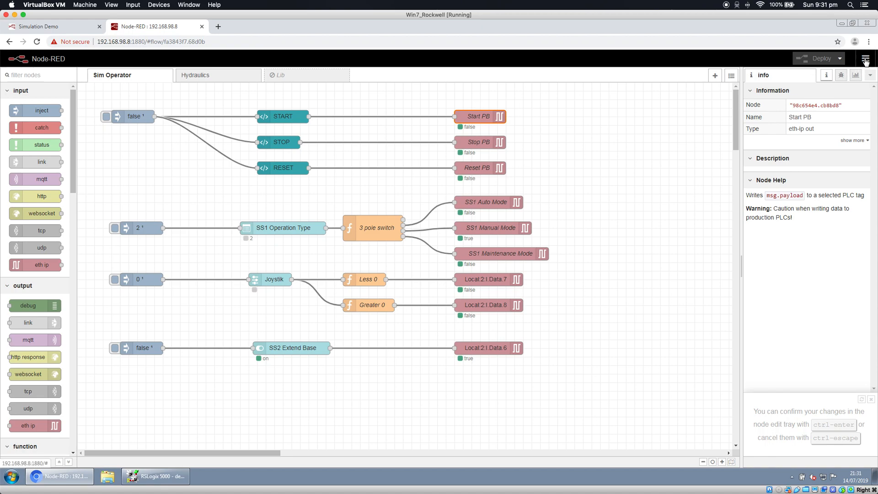
click(874, 59)
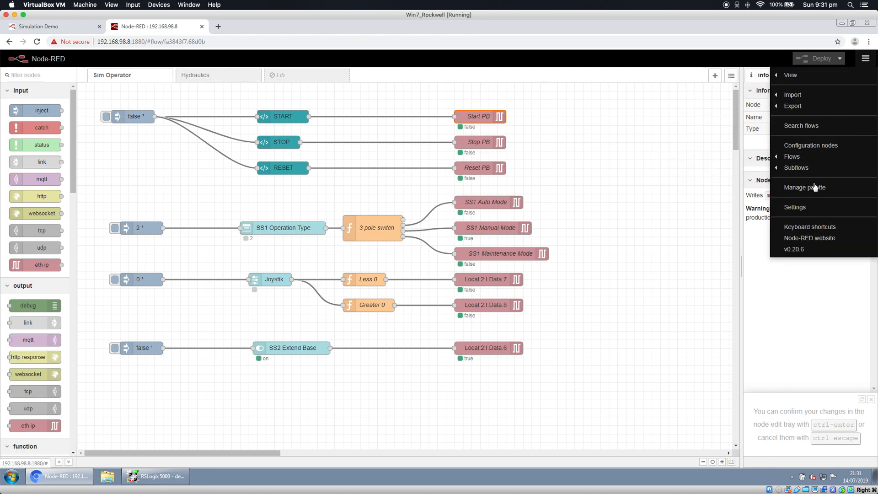
click(805, 187)
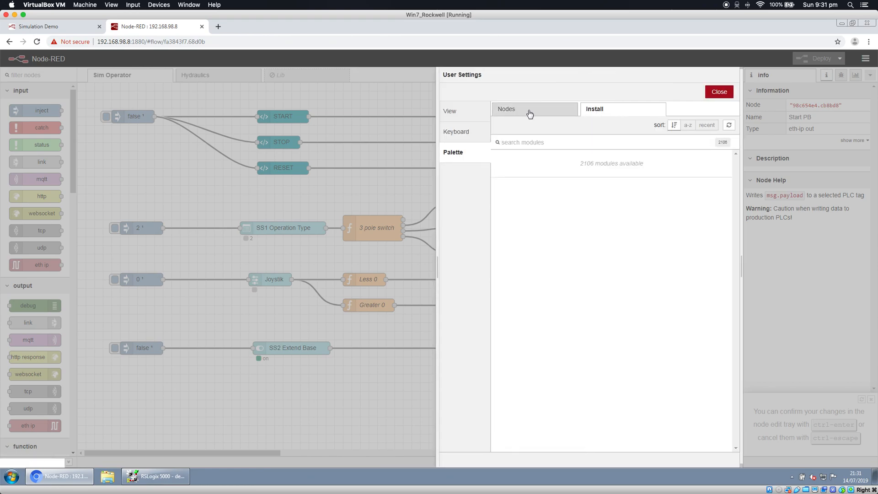
click(528, 108)
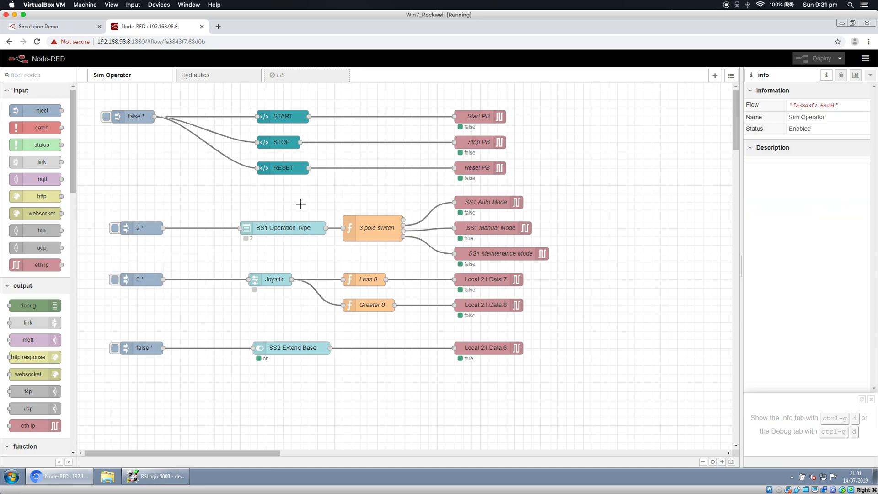
Inspect the Analog Value Rise function in the Hydraulics flow, then return to Winch Simulation.
click(196, 75)
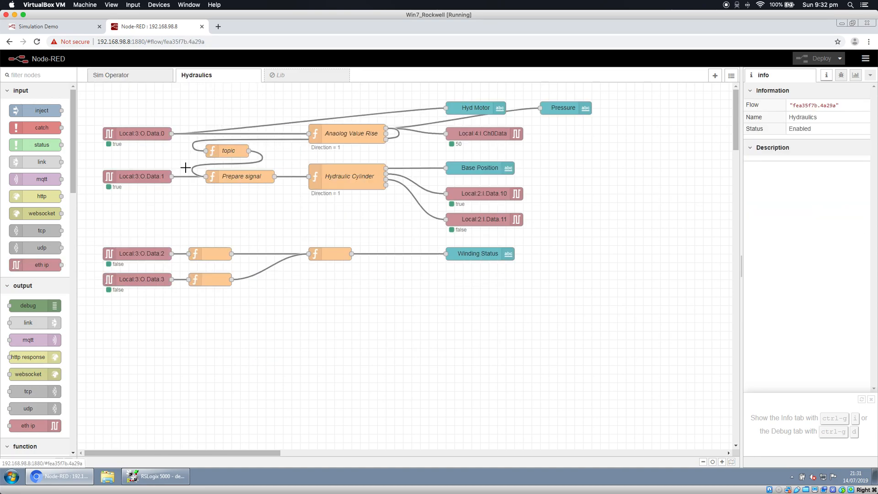
mouse_move(208, 133)
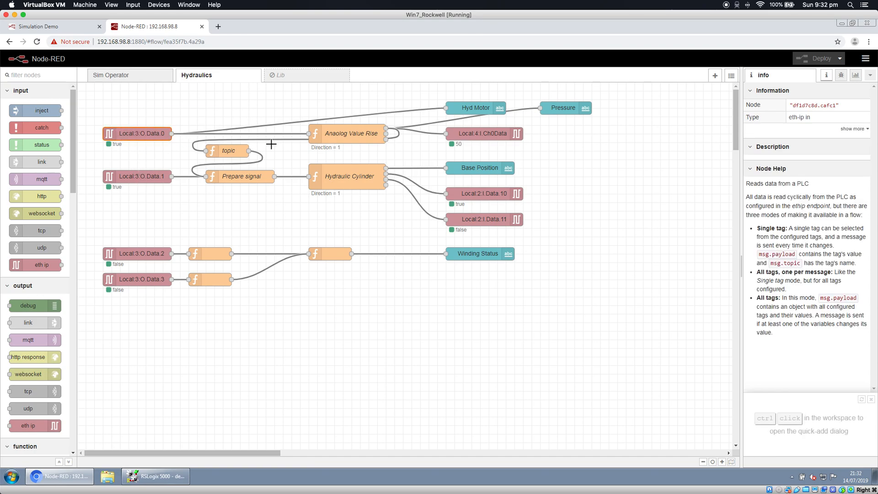
click(365, 133)
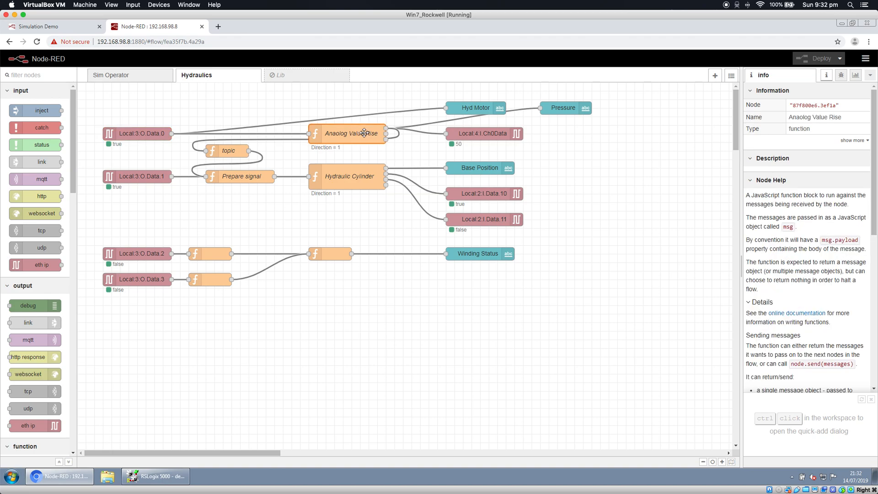
mouse_move(342, 129)
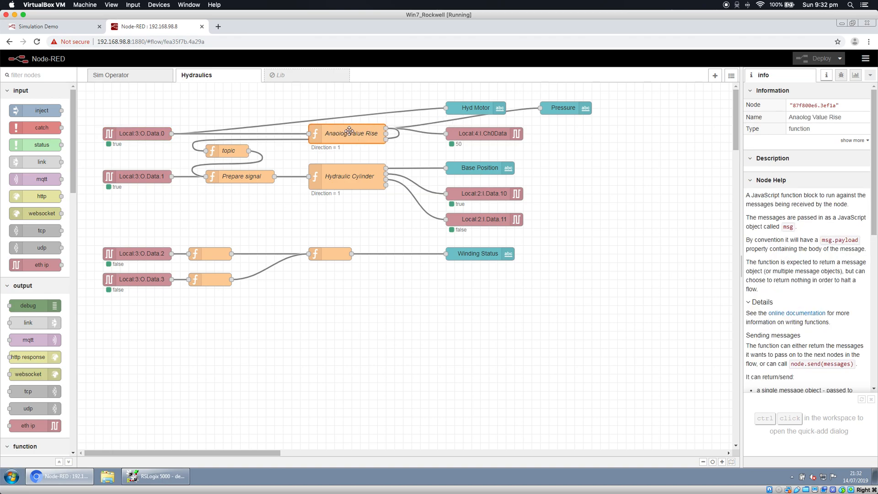
mouse_move(537, 110)
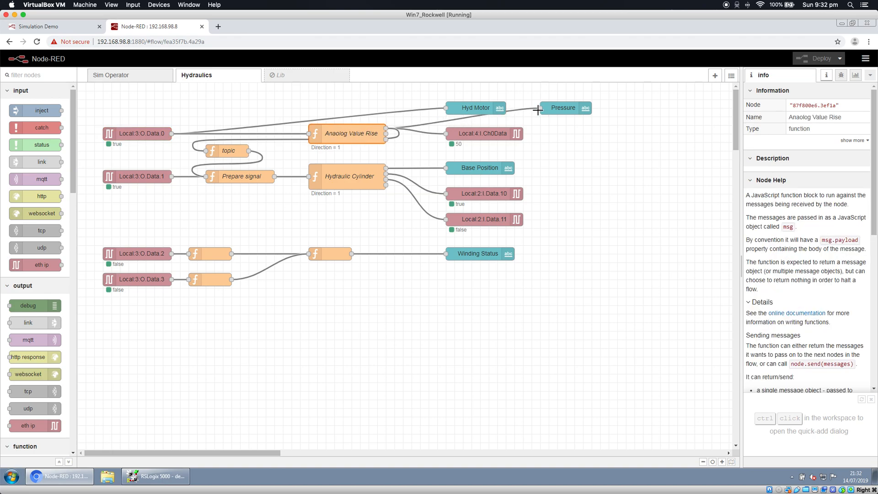
double_click(347, 134)
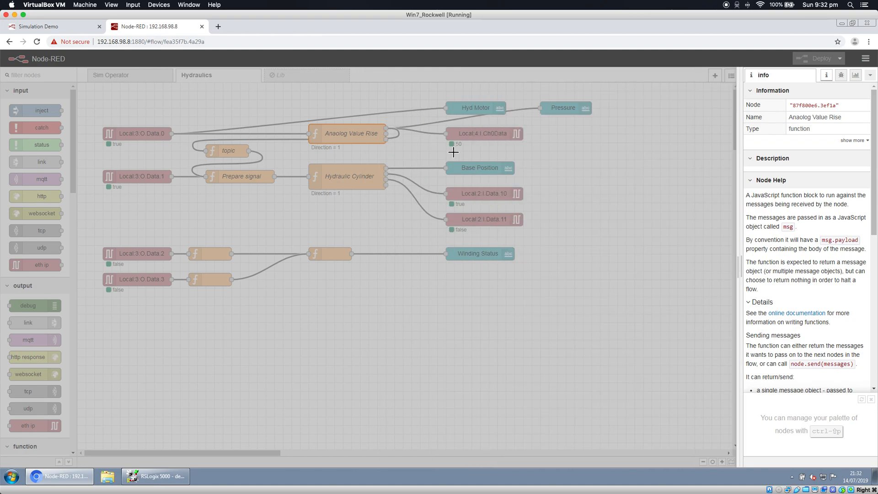
click(347, 177)
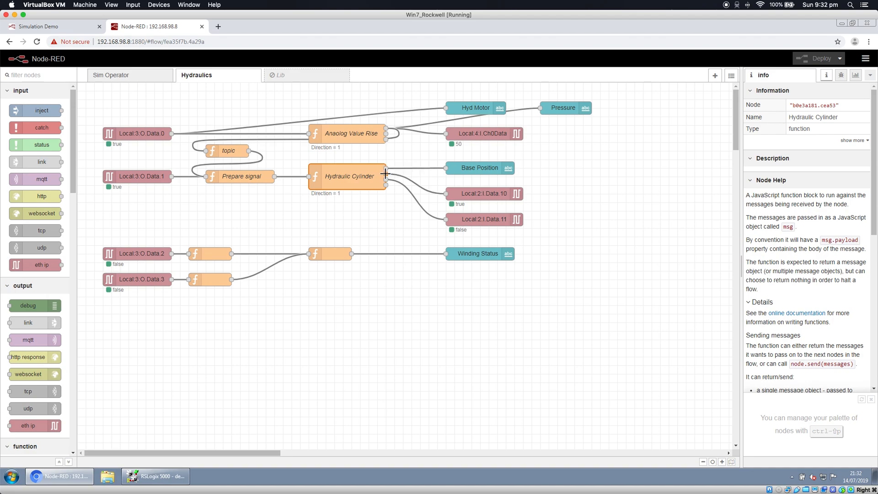
mouse_move(385, 174)
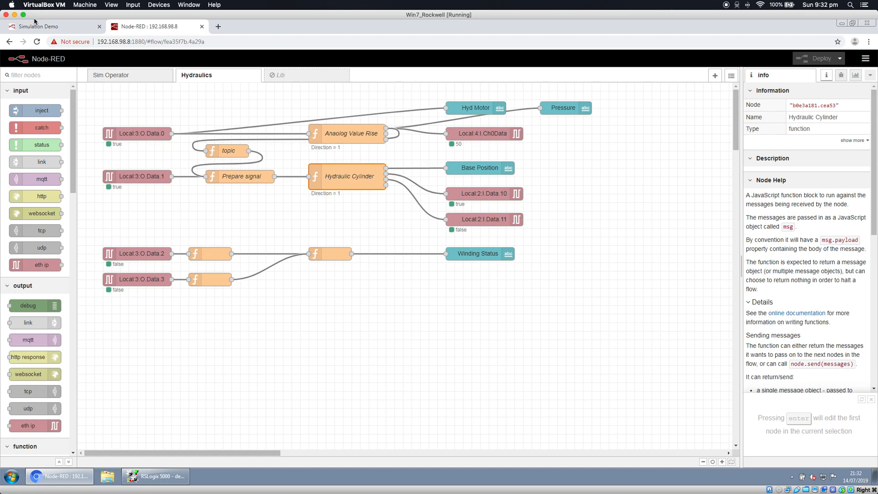
click(55, 26)
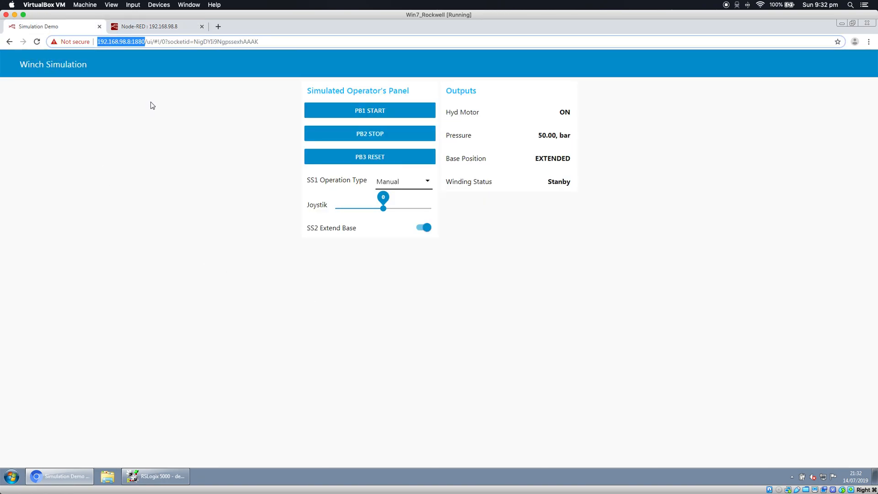
mouse_move(853, 22)
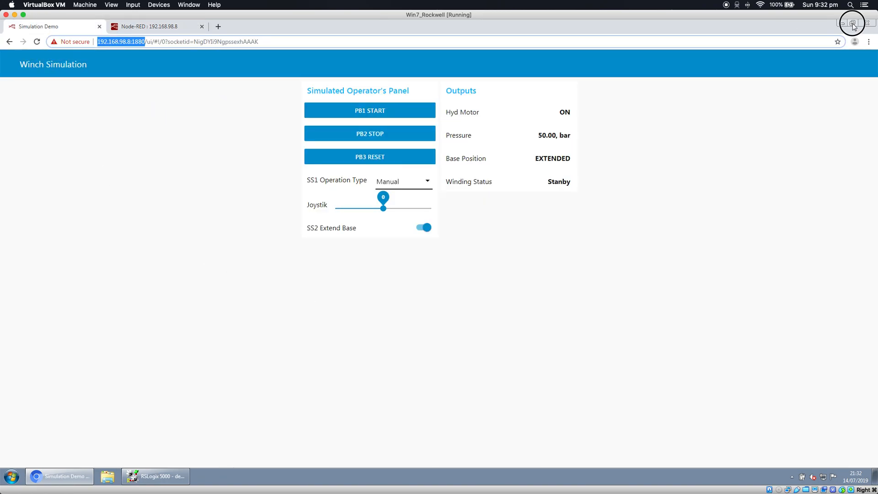